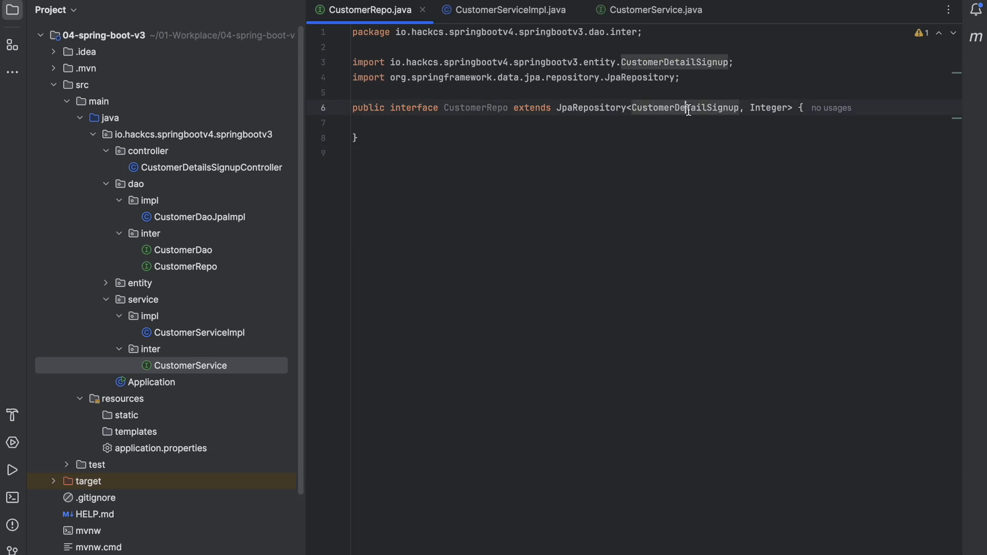
Inspect the CustomerDetailLogin and CustomerDetailSignup entity classes from the CustomerRepo declaration
double_click(686, 107)
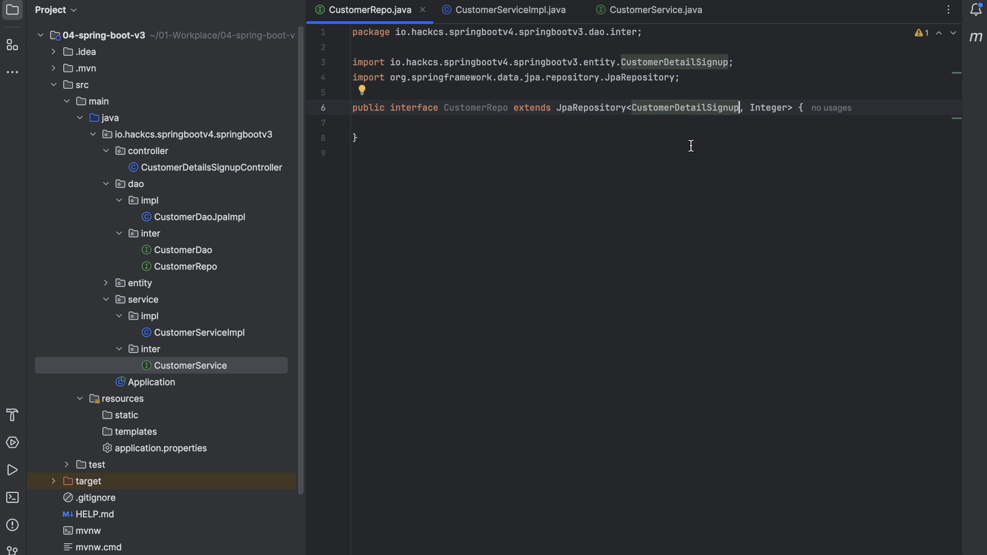
mouse_move(516, 232)
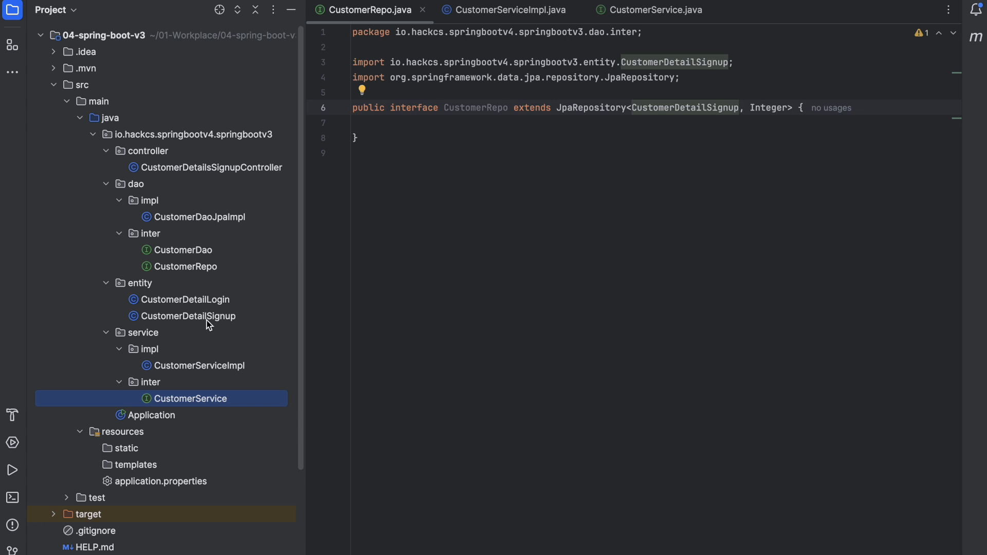
left_click(183, 299)
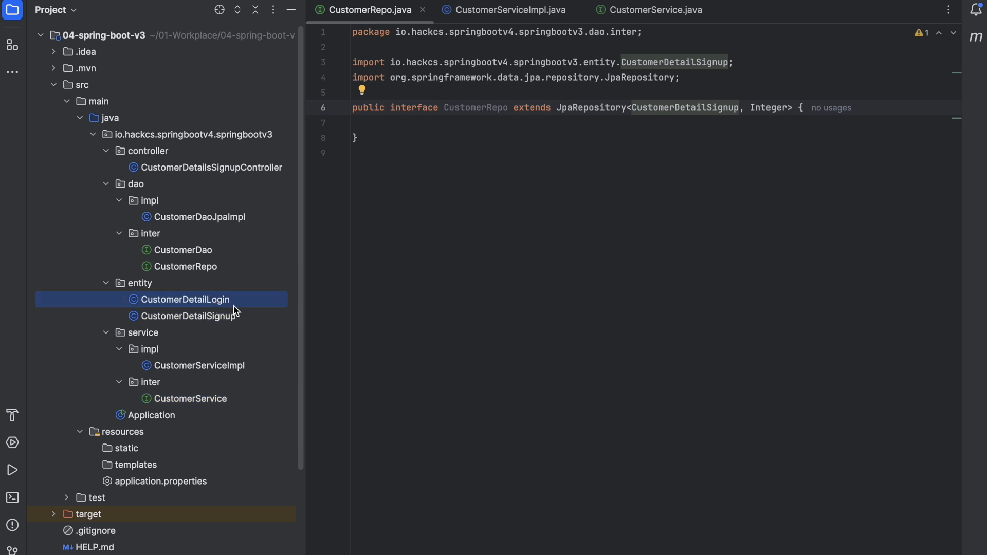
left_click(188, 315)
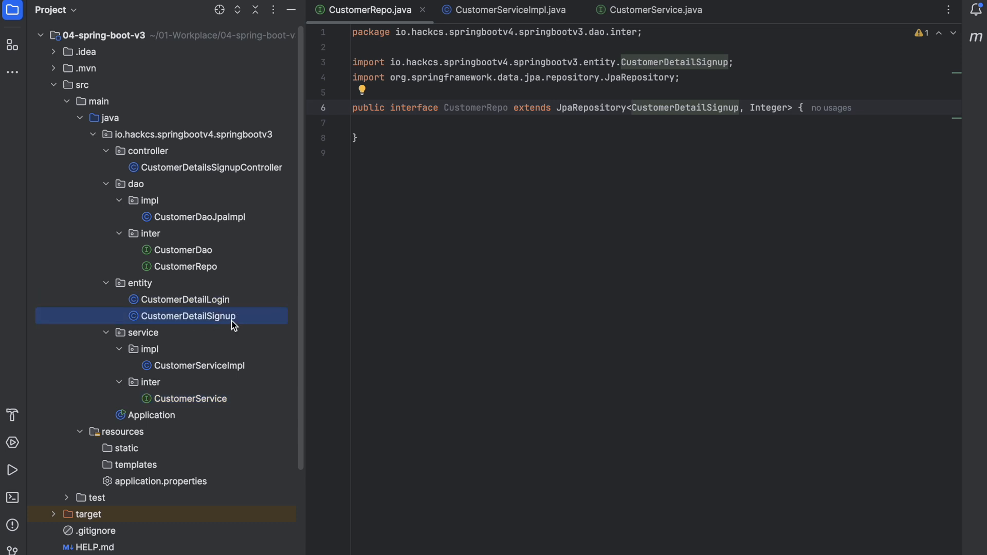
mouse_move(410, 351)
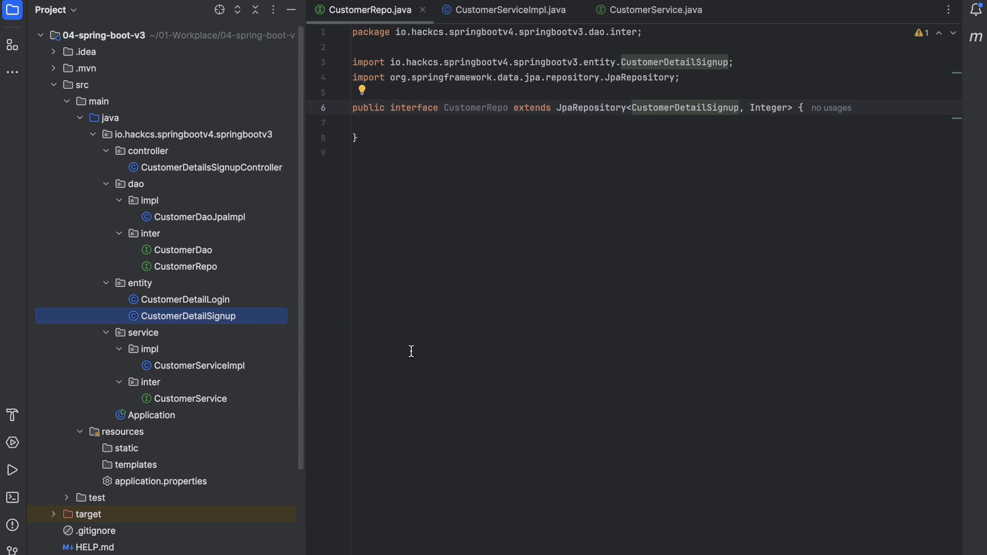
left_click(185, 299)
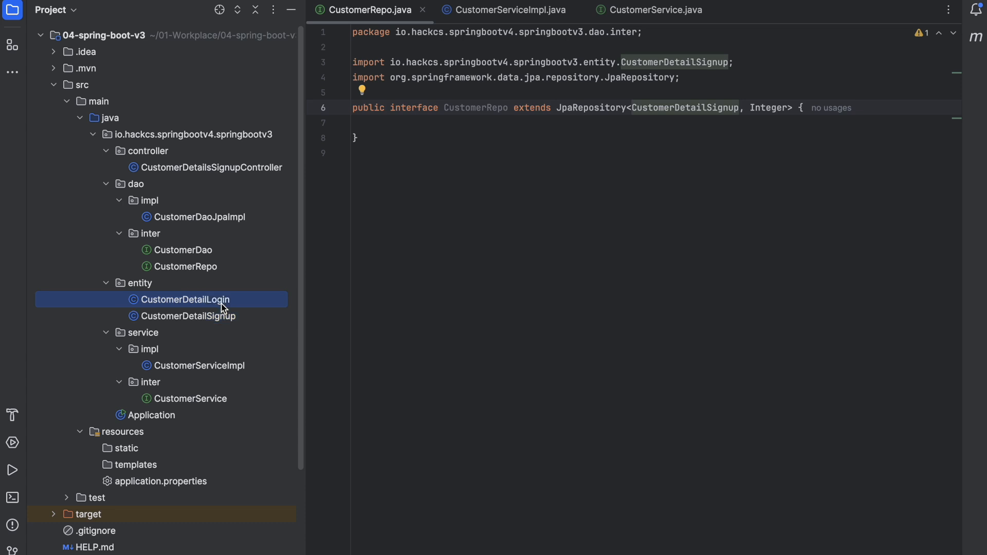
mouse_move(681, 283)
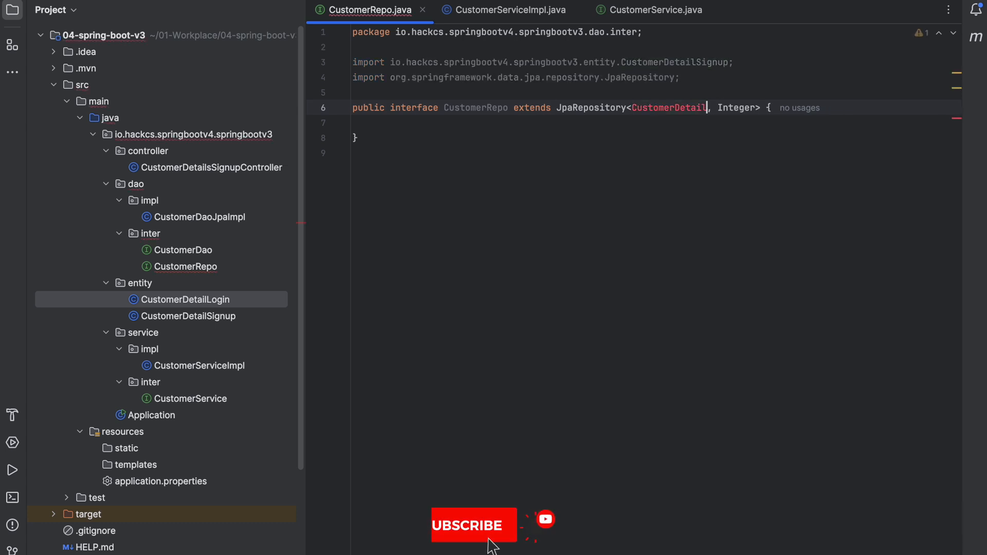
Change CustomerRepo's JpaRepository entity type from CustomerDetailSignup to CustomerDetailLogin, keeping Integer ids
type("Login")
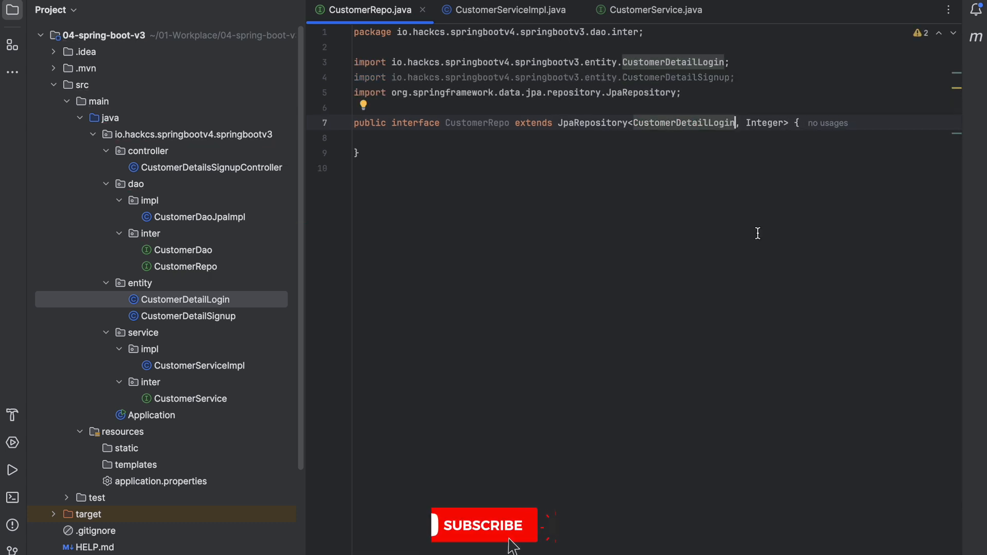
double_click(765, 123)
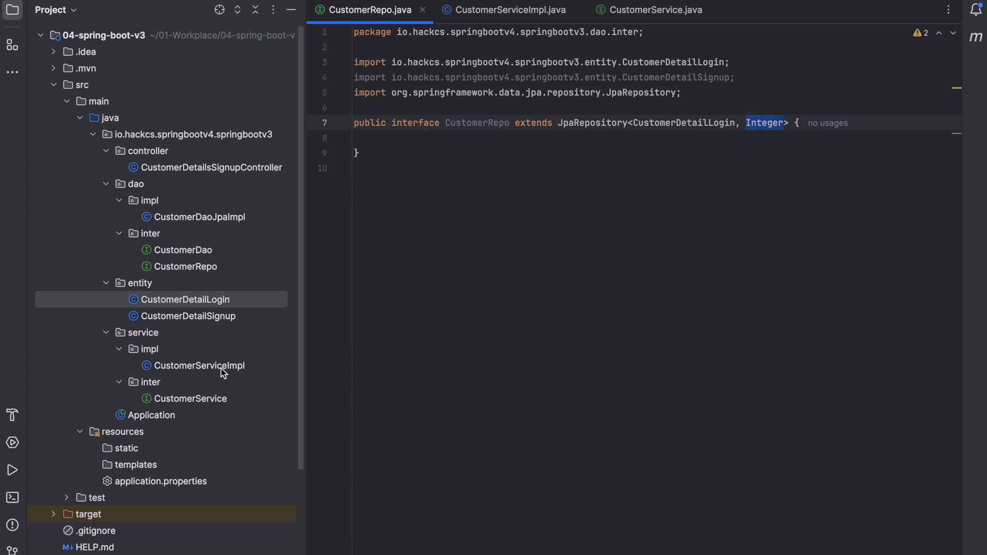
left_click(504, 9)
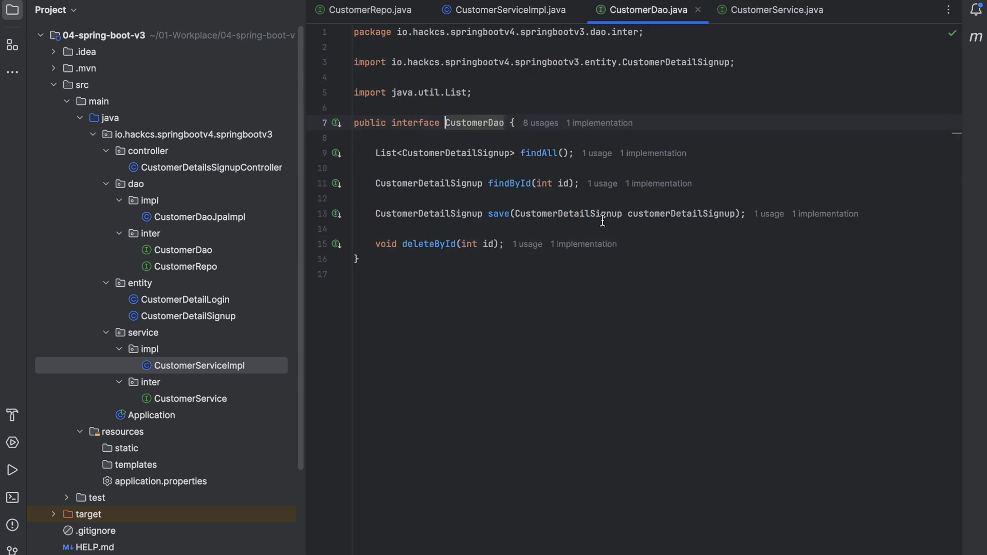
mouse_move(697, 10)
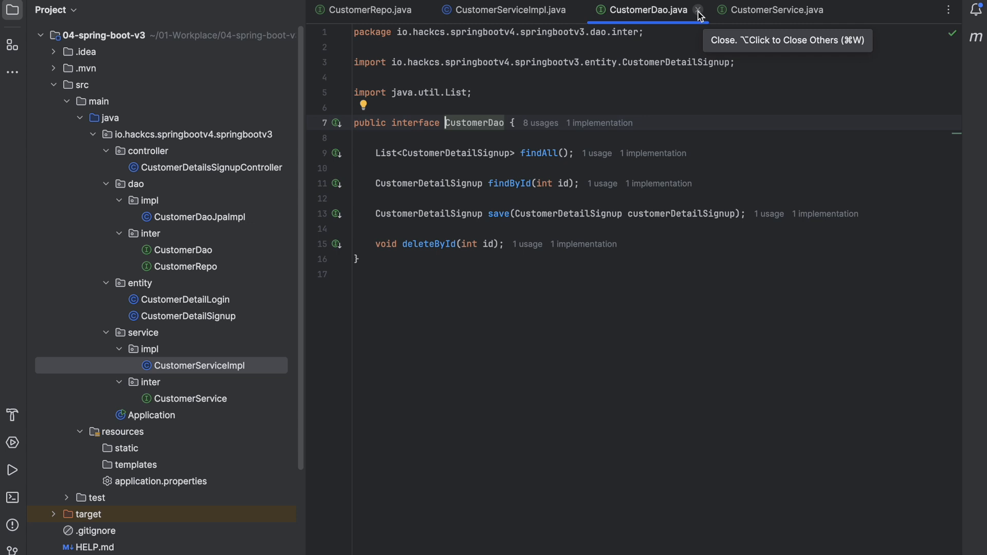
left_click(777, 10)
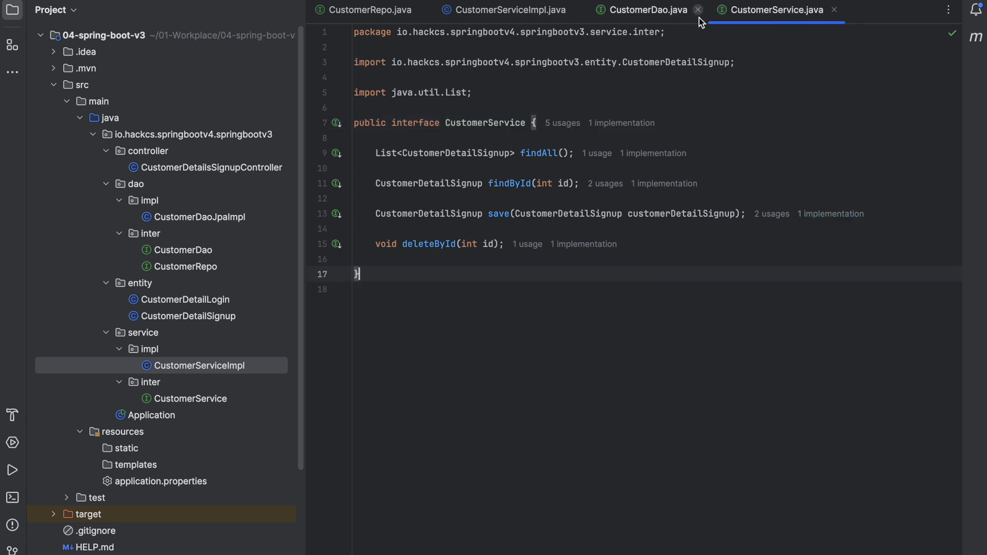
left_click(648, 10)
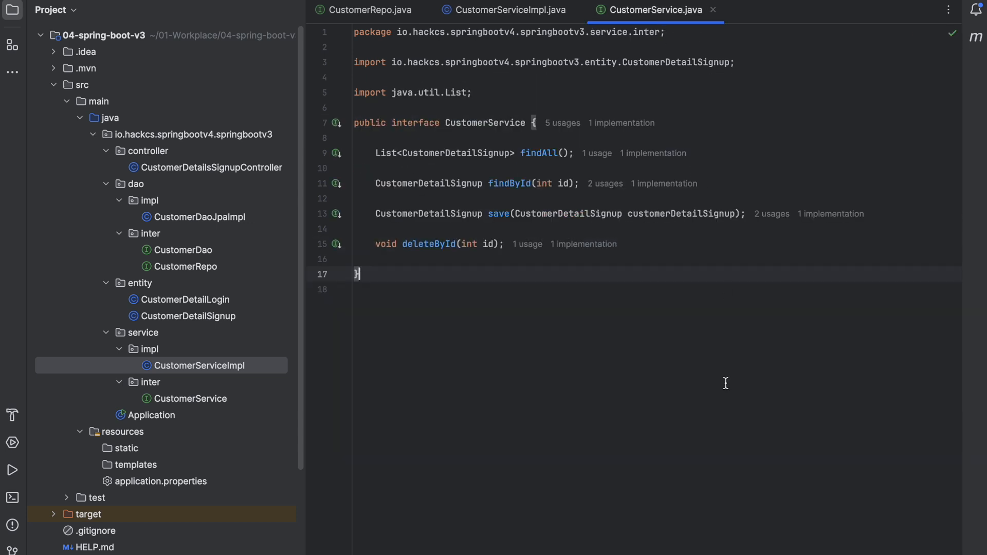
left_click(504, 10)
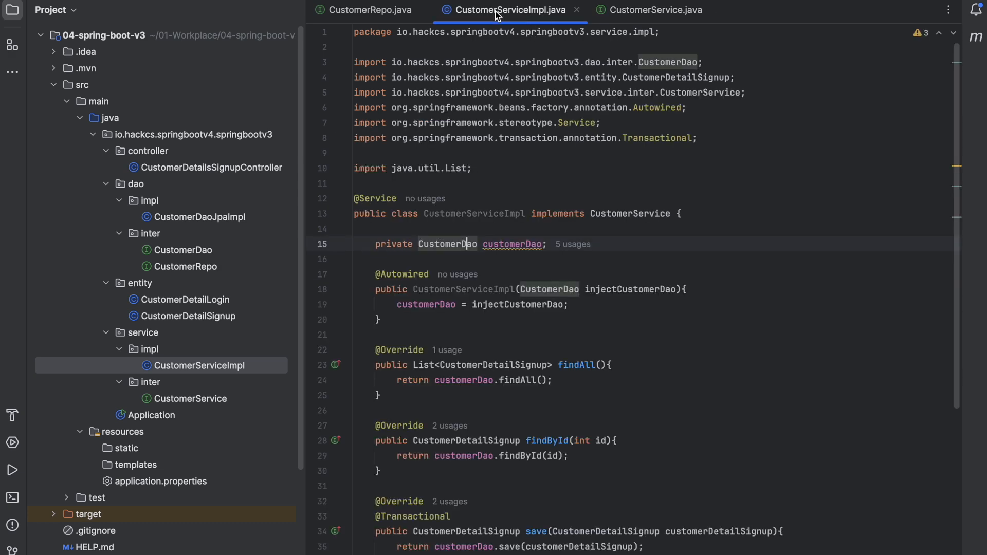
scroll("down", 3)
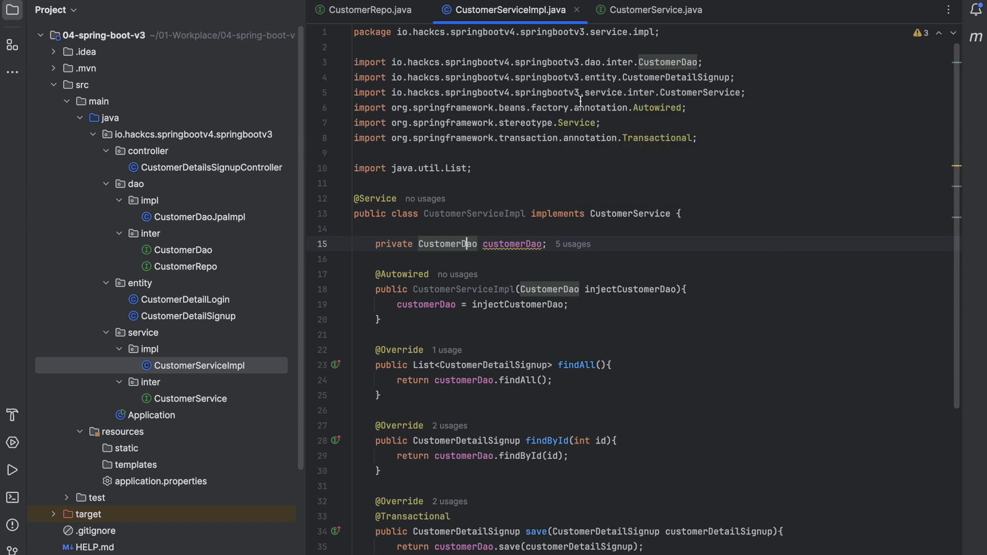
left_click(365, 10)
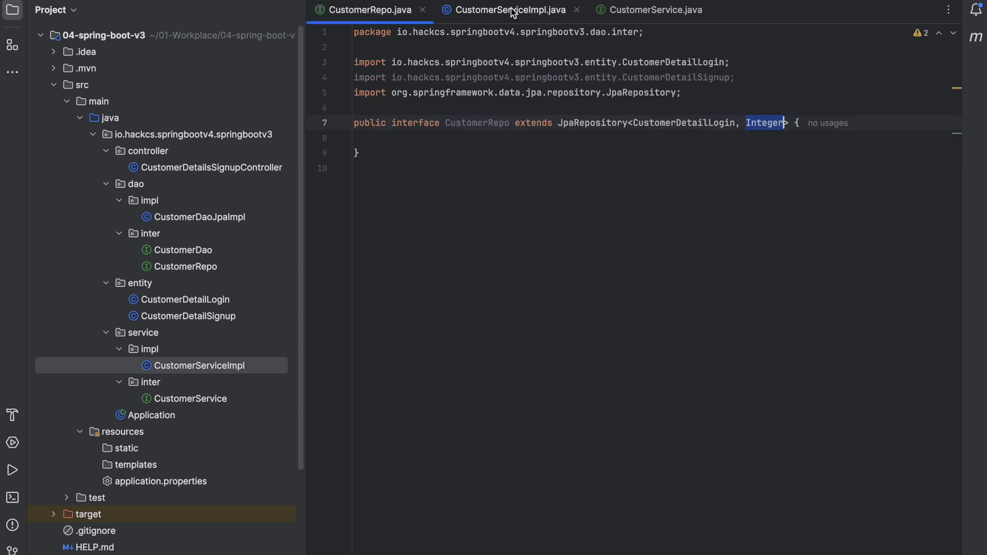
Add a private CustomerRepo customerRepo field to CustomerServiceImpl
left_click(506, 9)
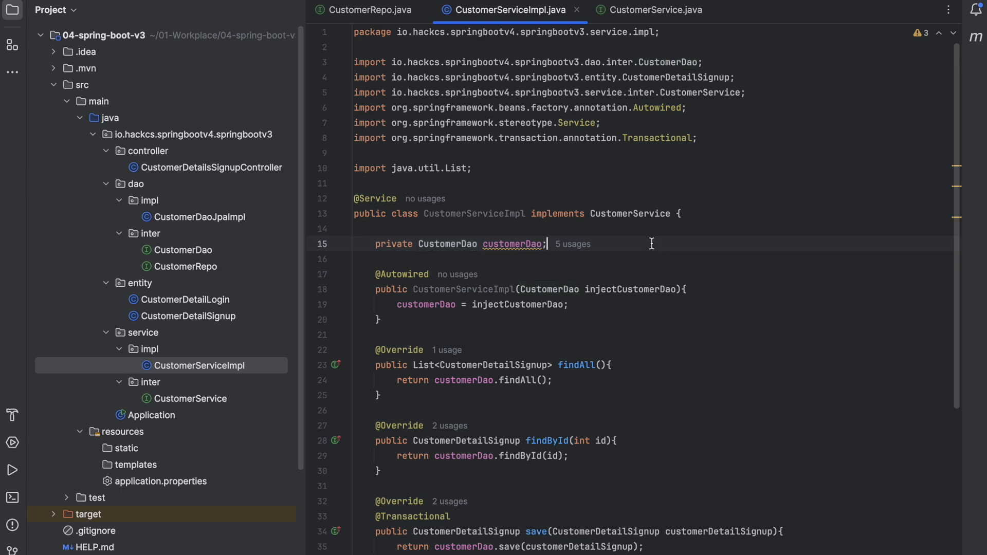
type("private CustomerRepo")
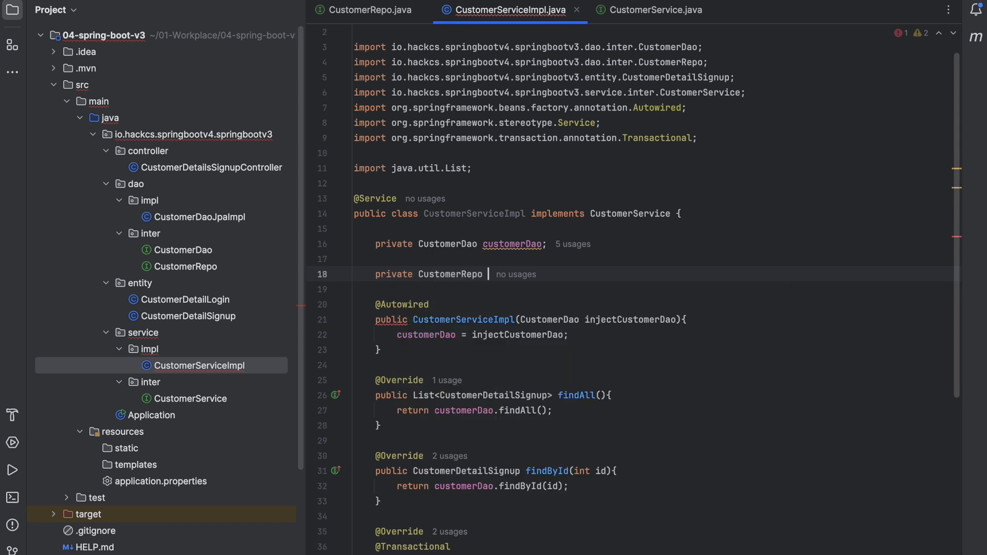
type("customerRepo;")
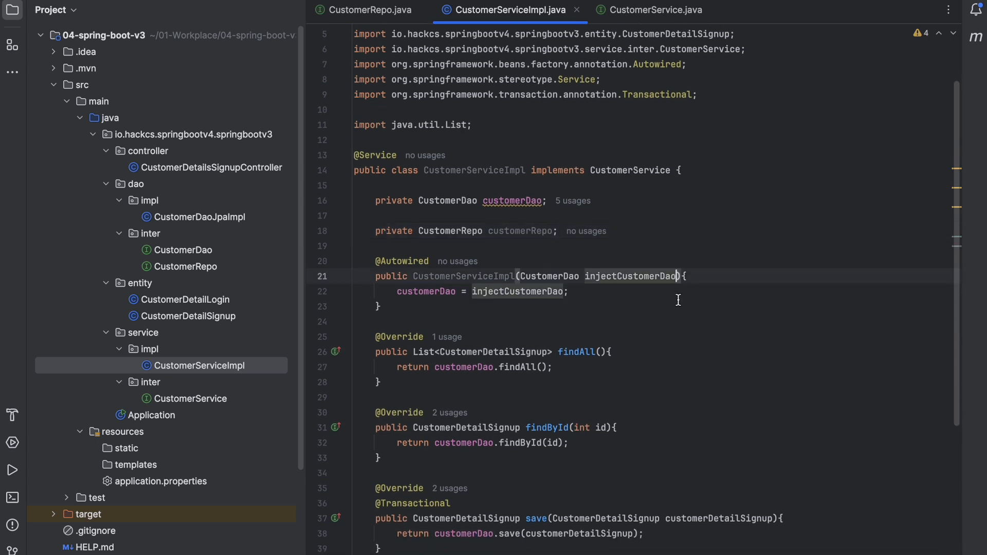
Add a CustomerRepo injectCustomerRepo constructor parameter and assign it to customerRepo
type(", CustomerRepo i")
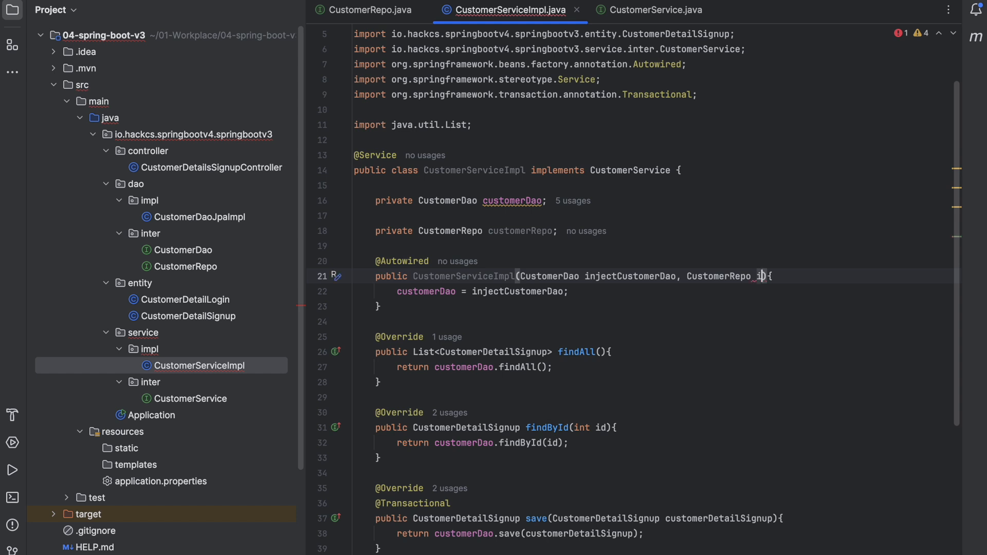
type("nject")
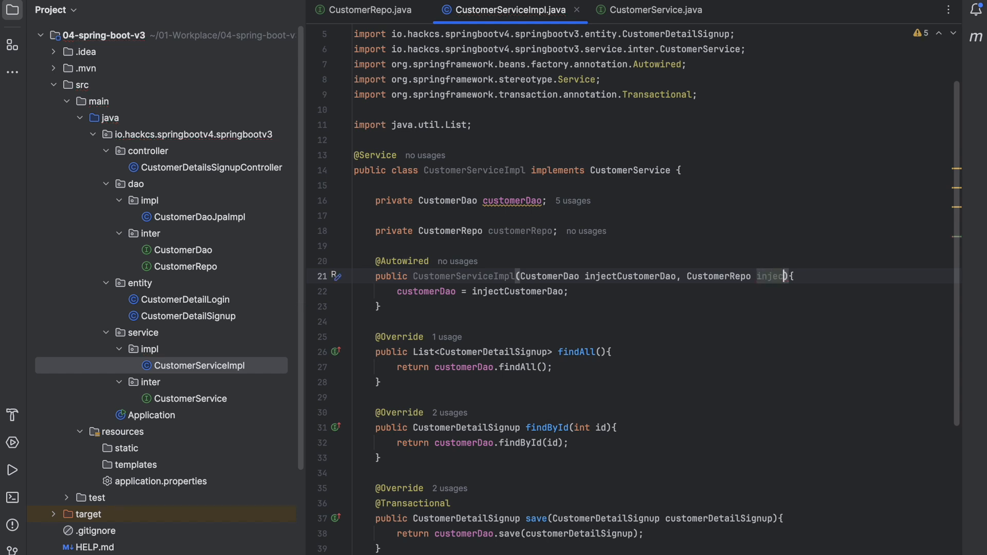
type("customerRepo")
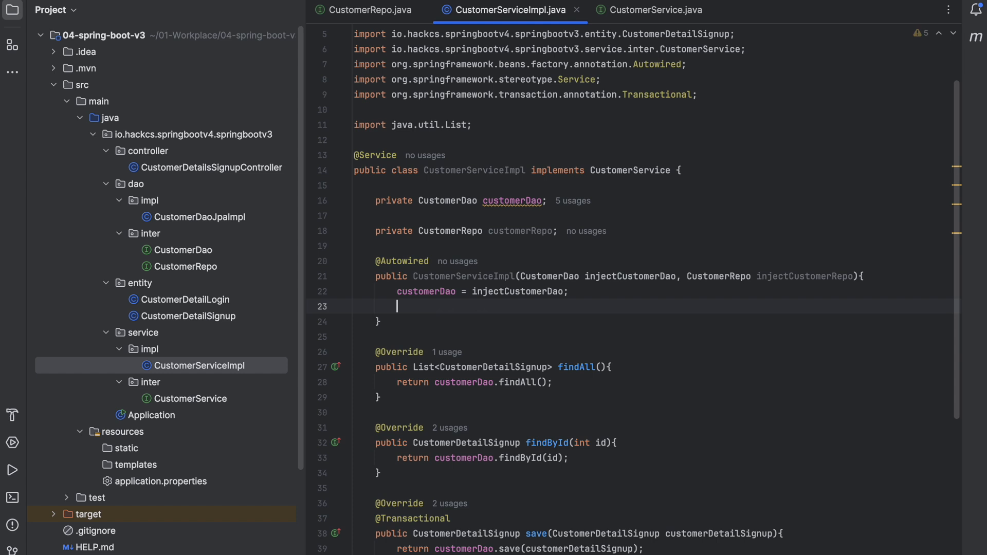
type("customerRepo")
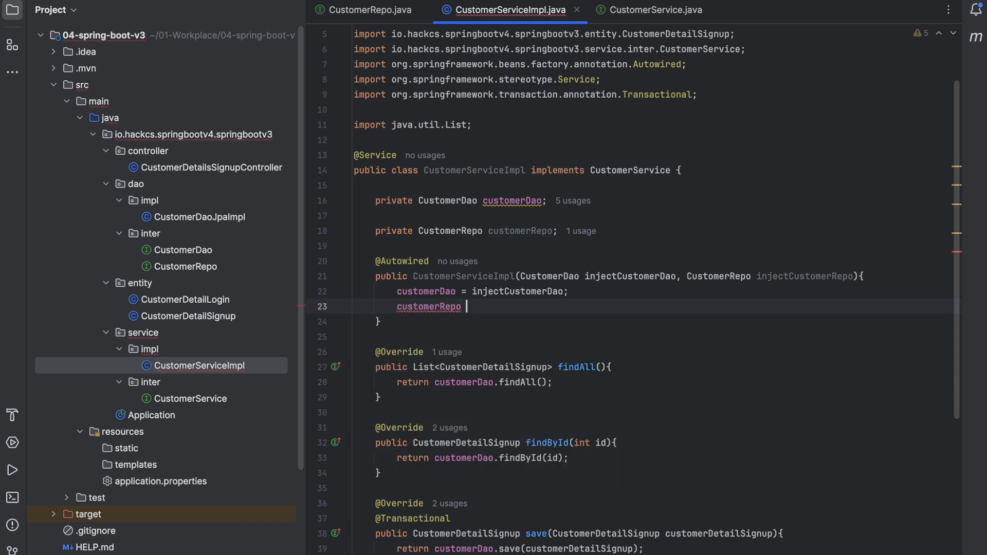
type("= injectCustomerRepo")
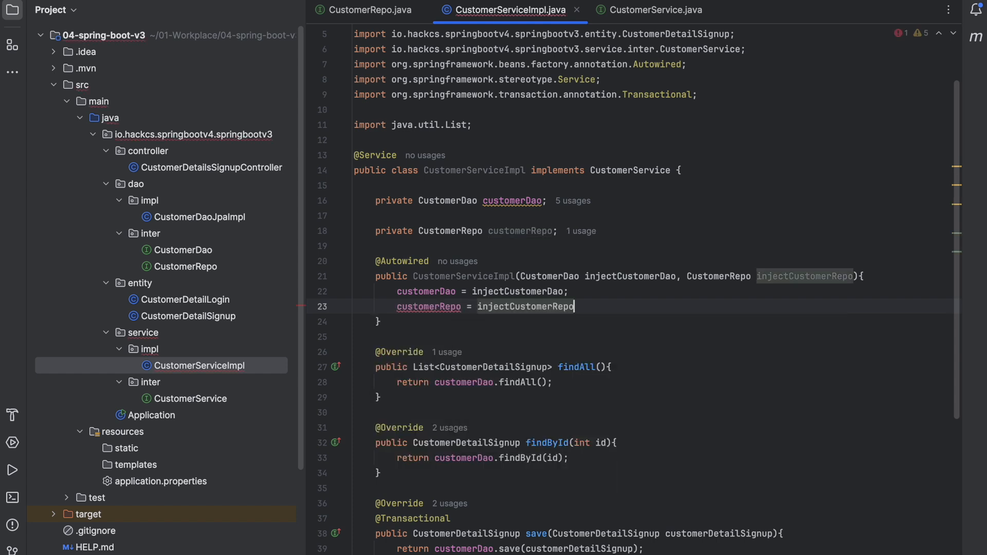
type(";")
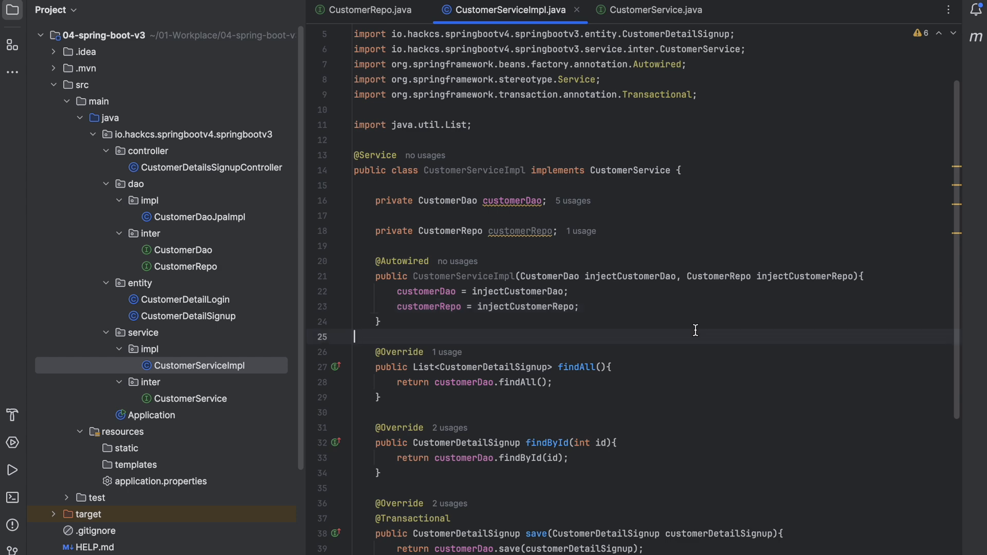
Add a // For Login comment below the existing service methods
scroll("down", 3)
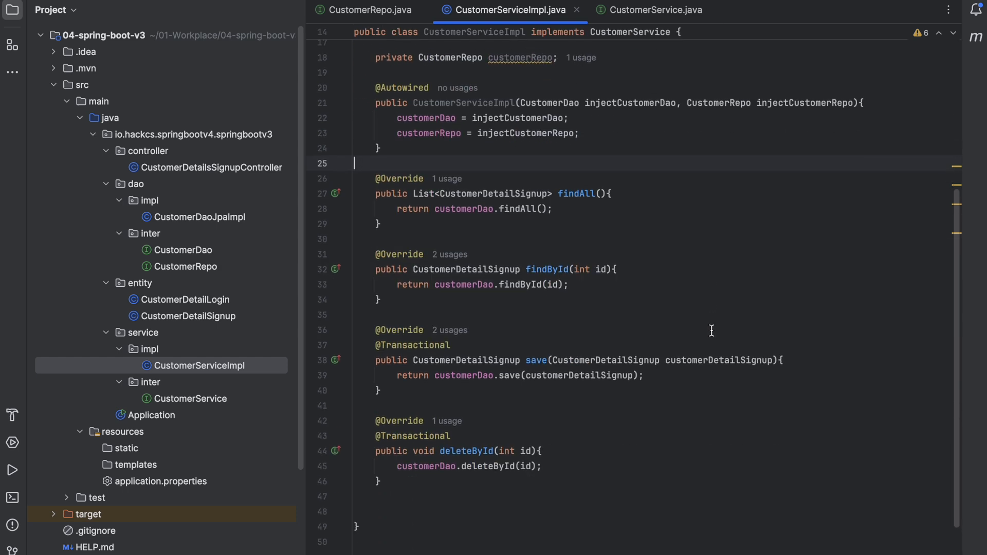
scroll("down", 3)
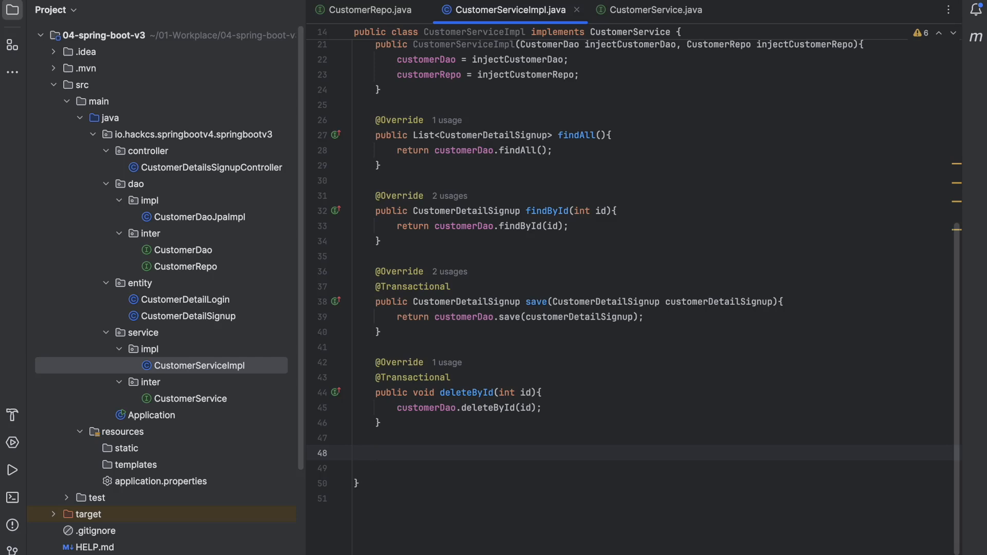
mouse_move(477, 451)
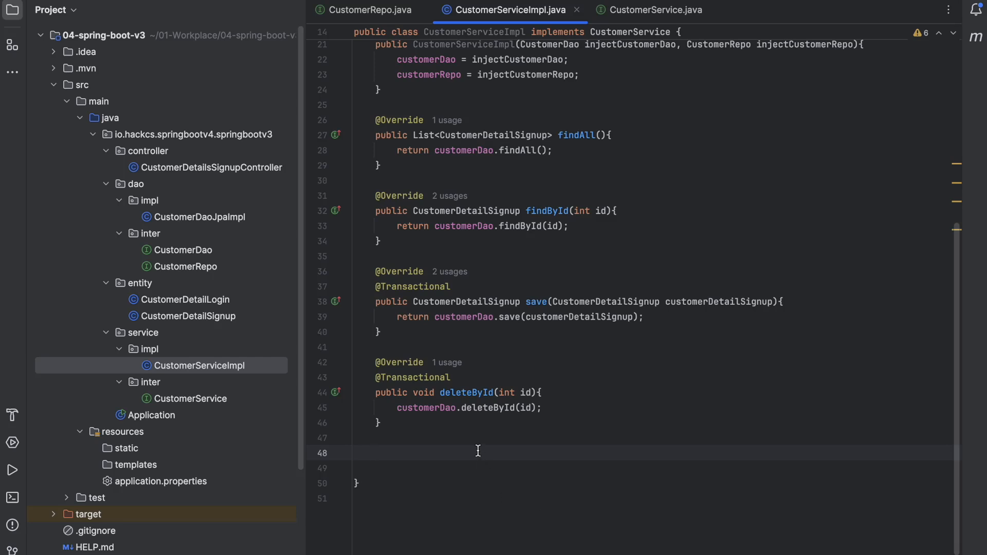
type("//")
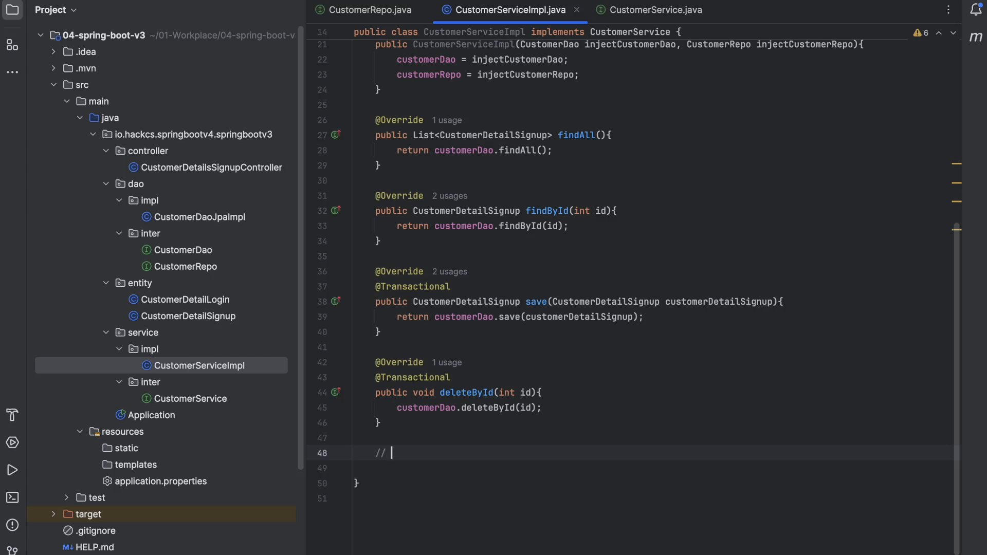
type("For Lo")
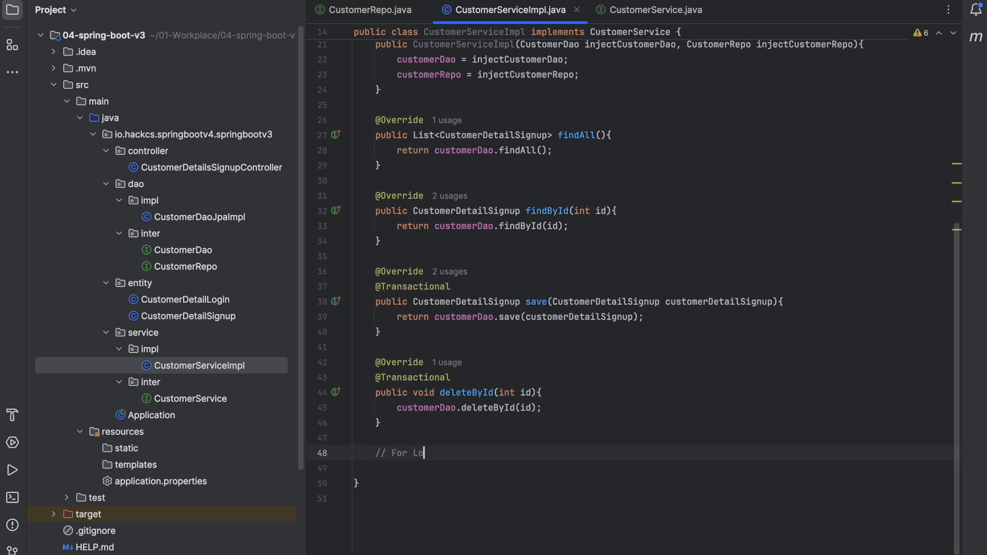
type("gin")
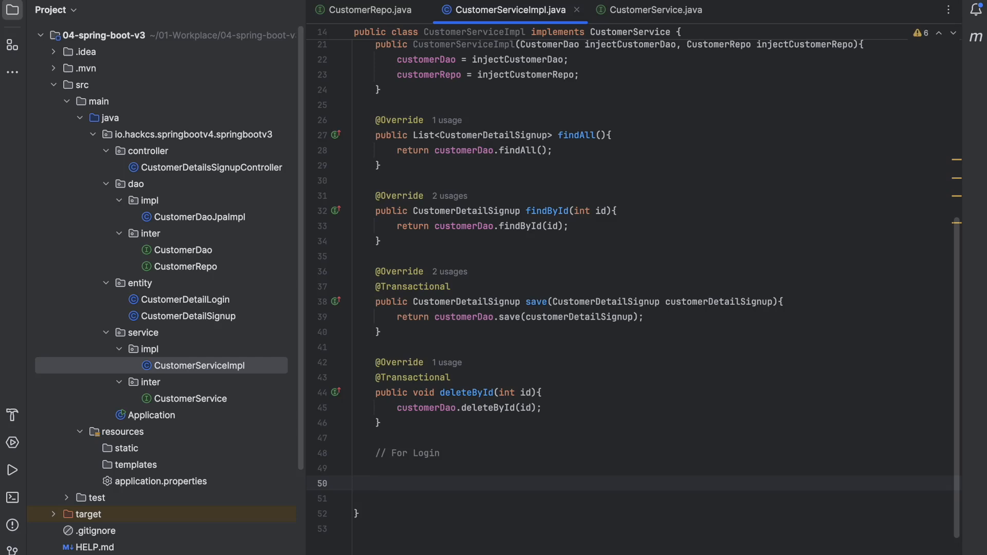
type("@Override")
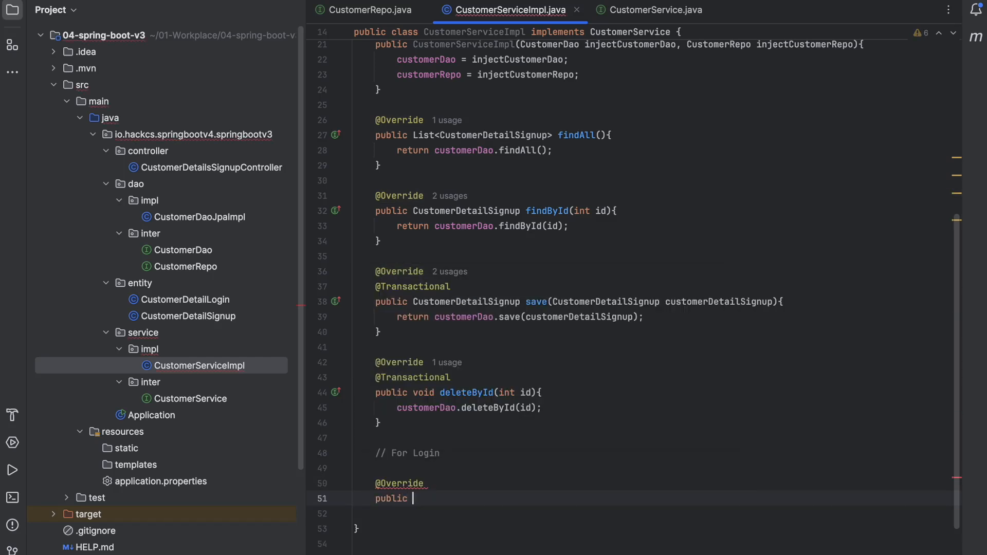
type("List")
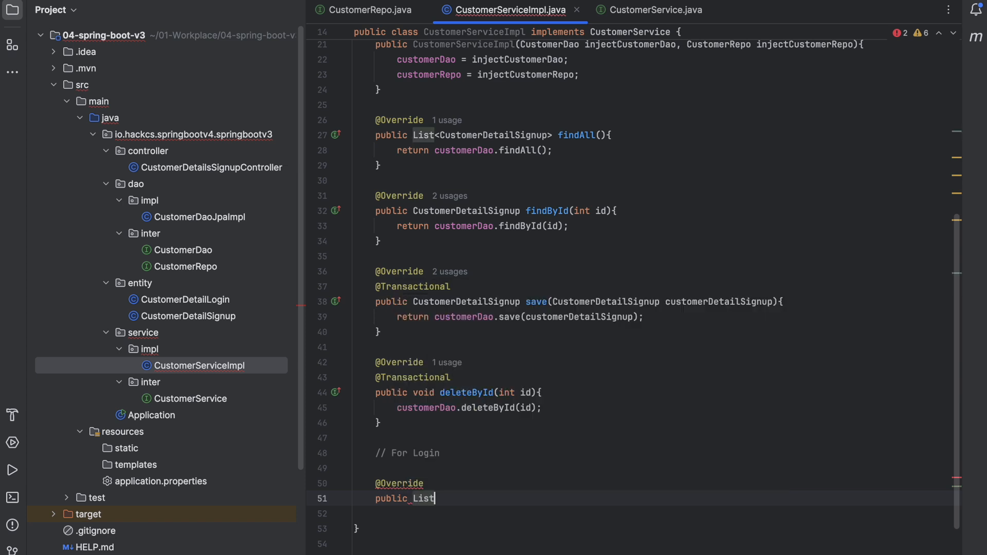
type("<>")
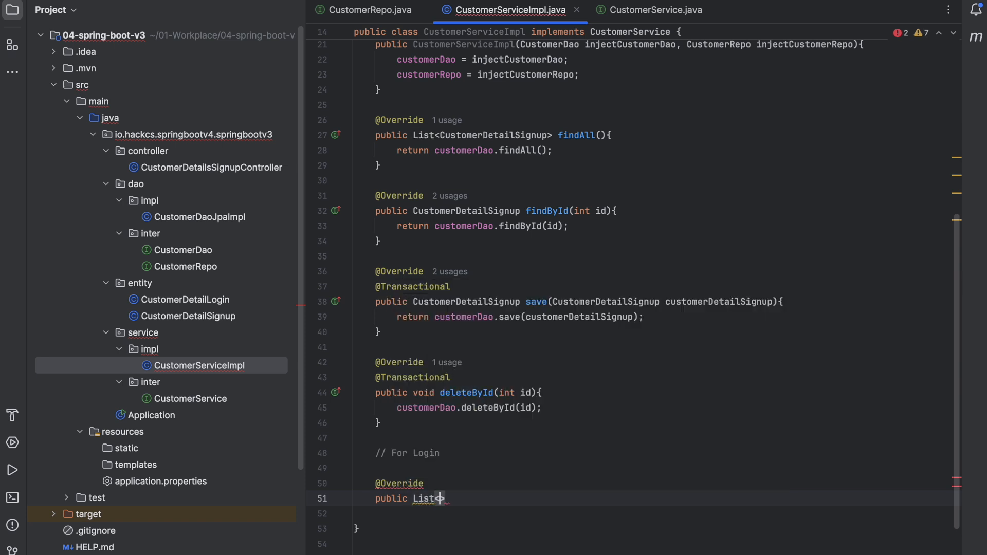
type("CustomerDetailLogin")
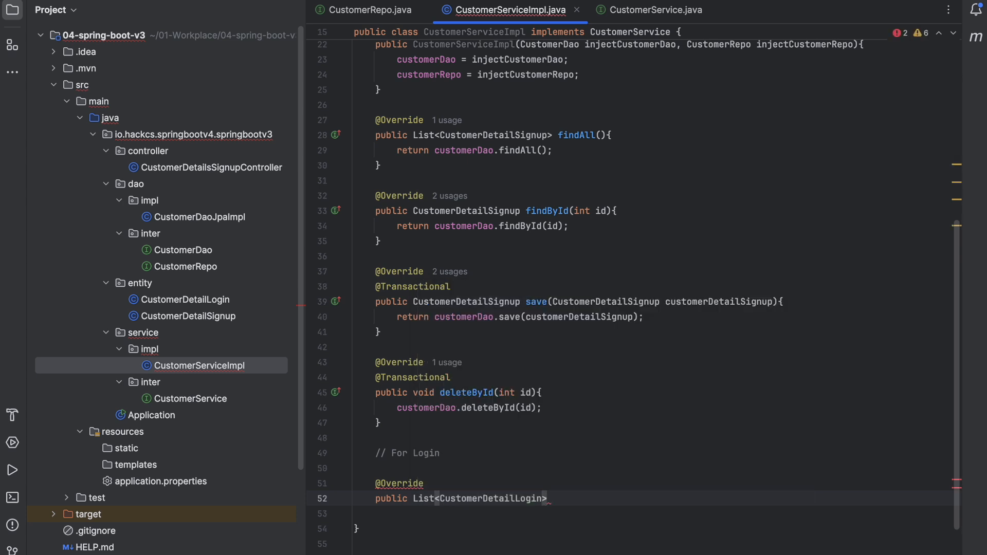
type("find")
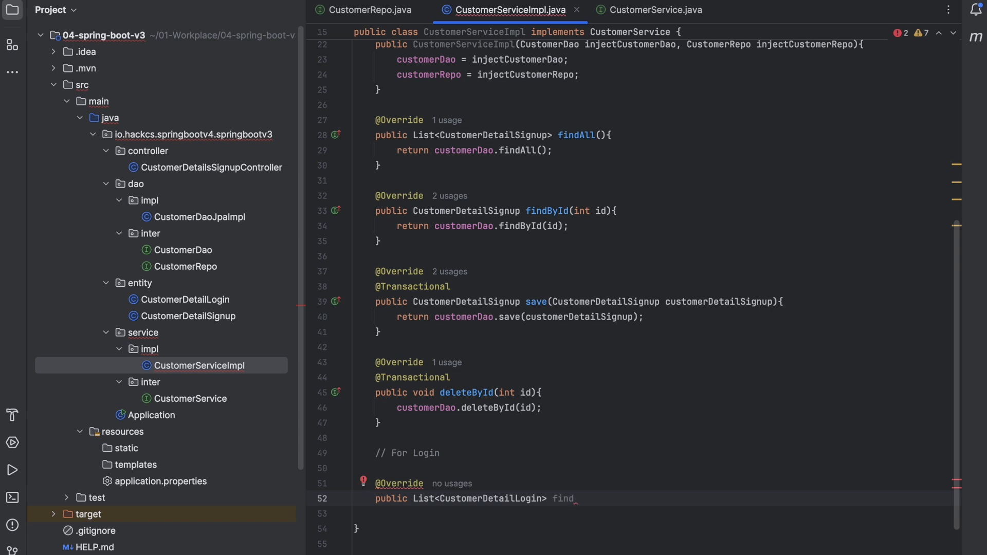
type("AllLo")
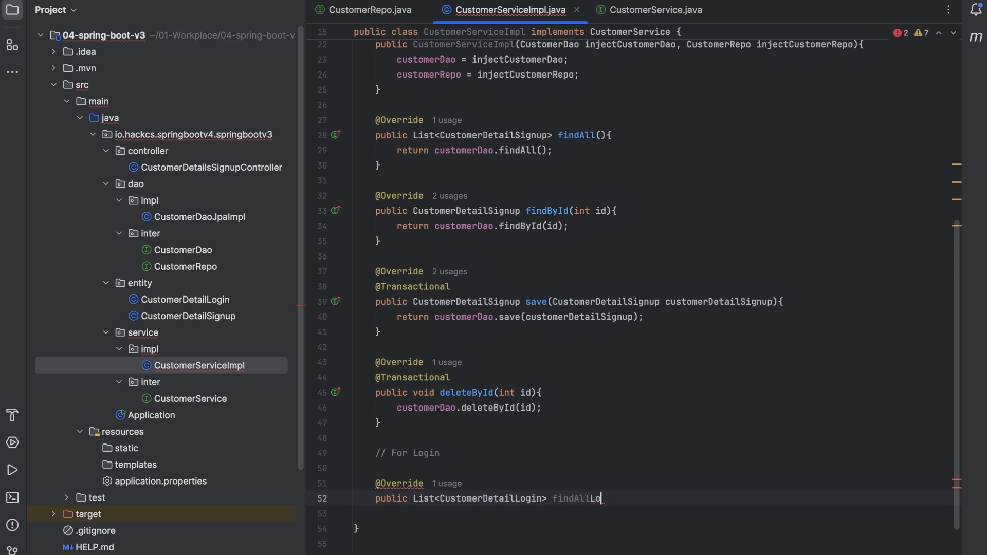
type("gin()")
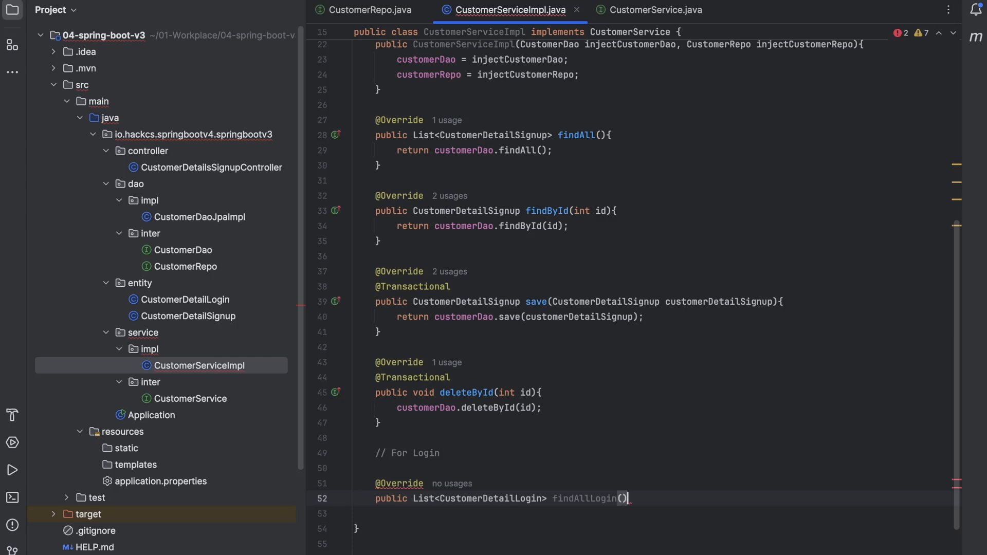
type("{")
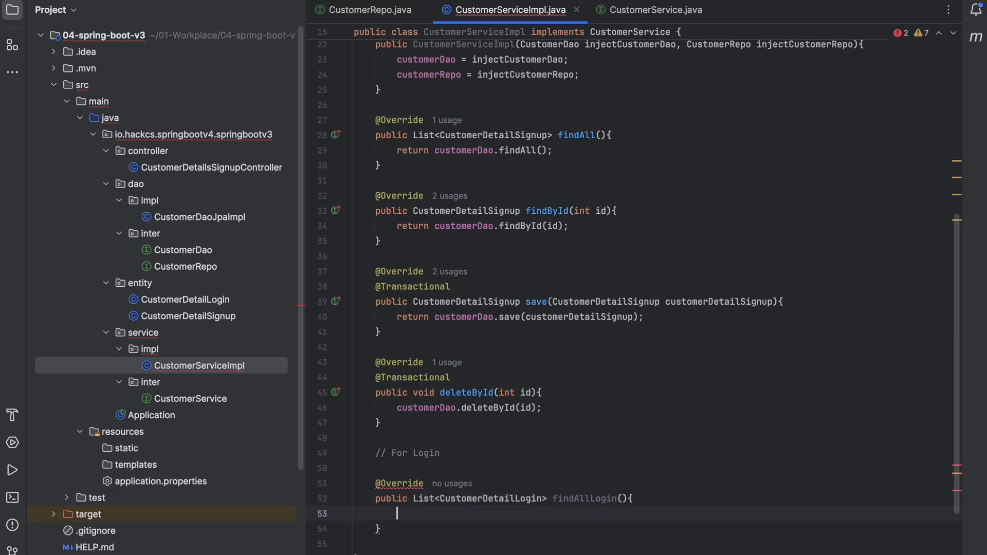
type("return")
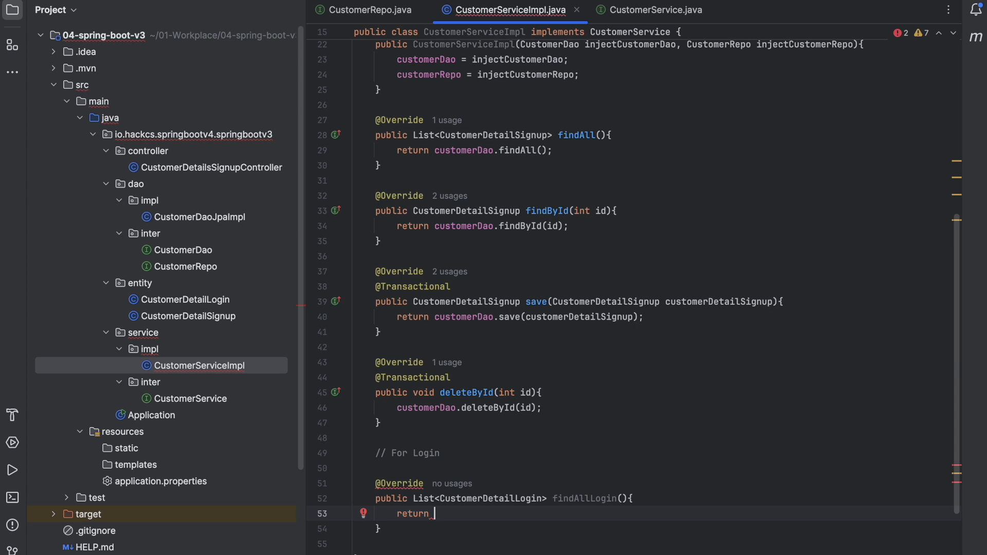
type("customerRepo")
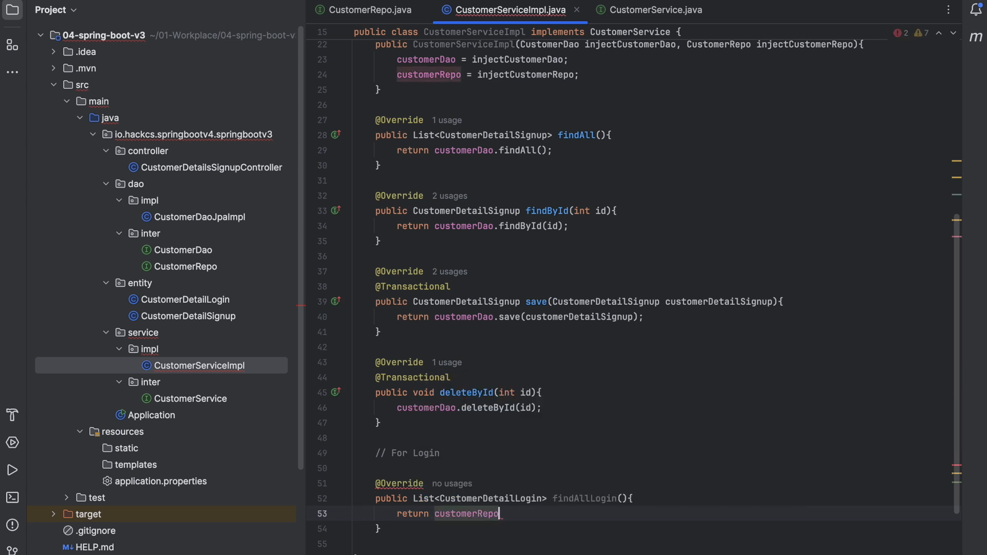
type(".f")
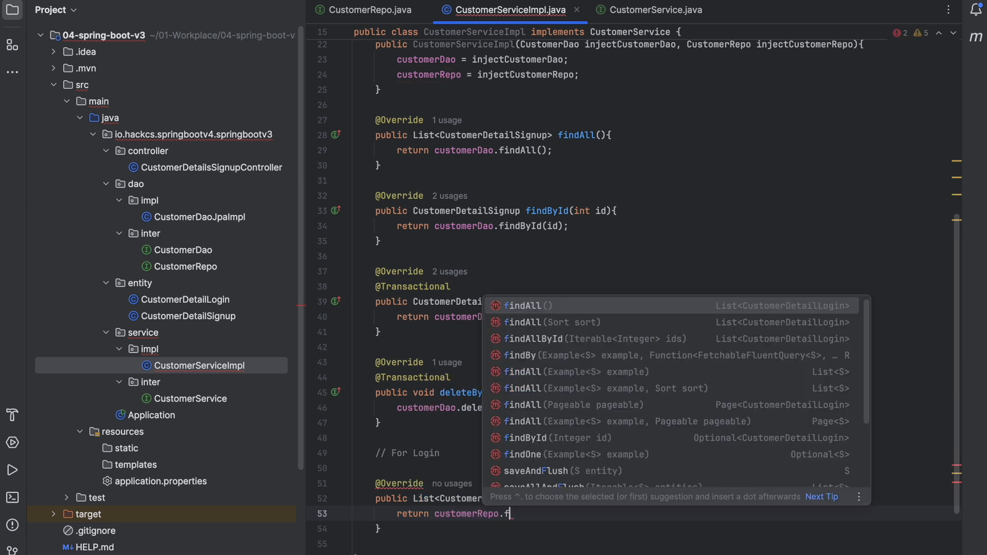
type("indAll();")
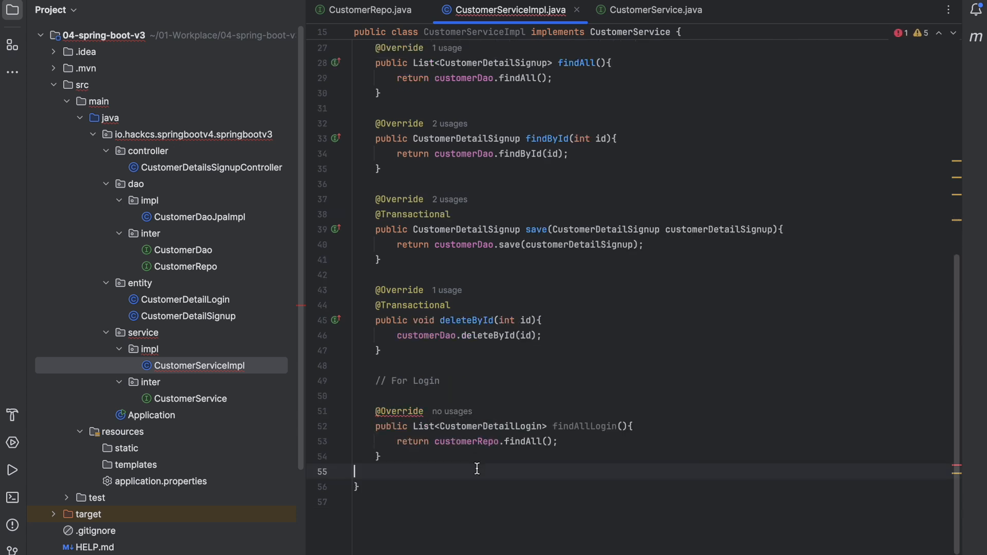
mouse_move(399, 412)
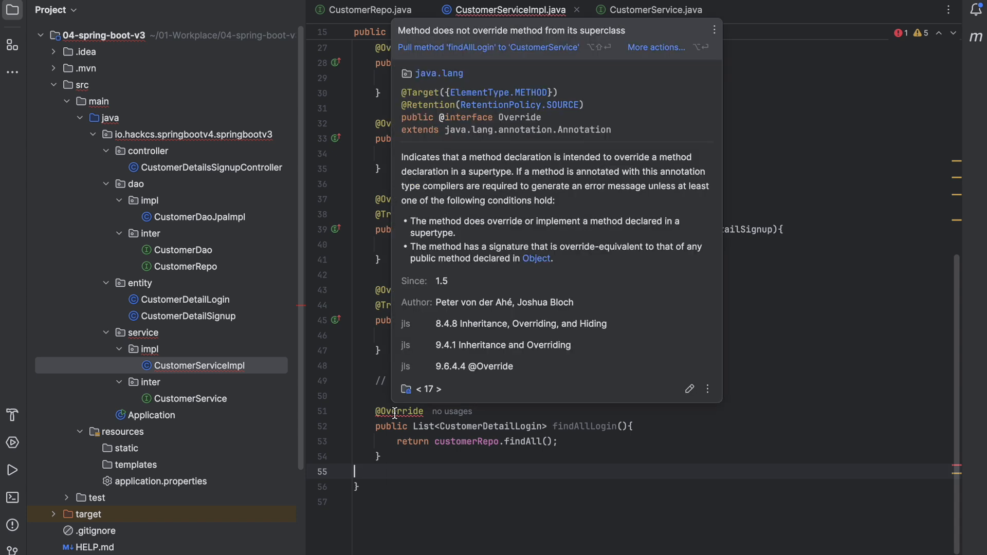
mouse_move(501, 42)
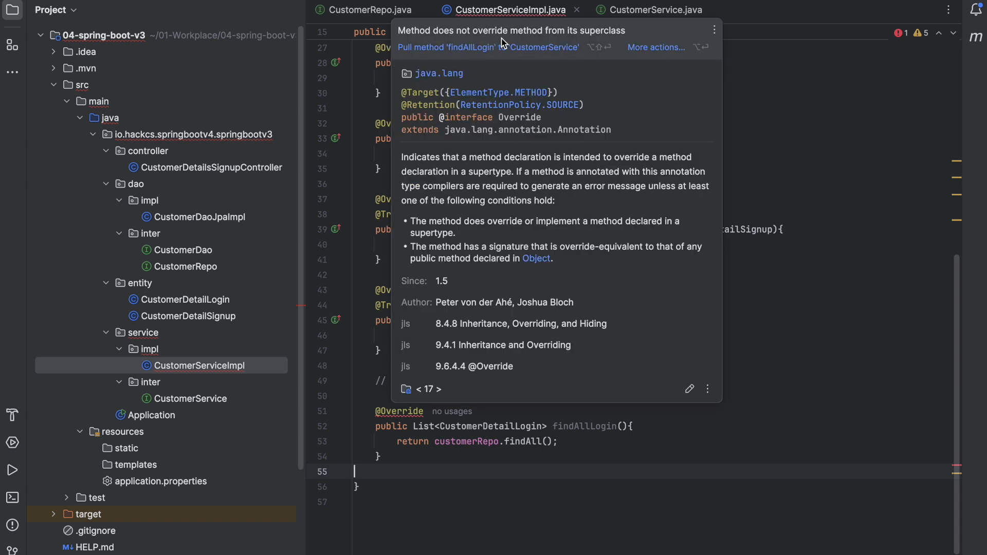
mouse_move(580, 77)
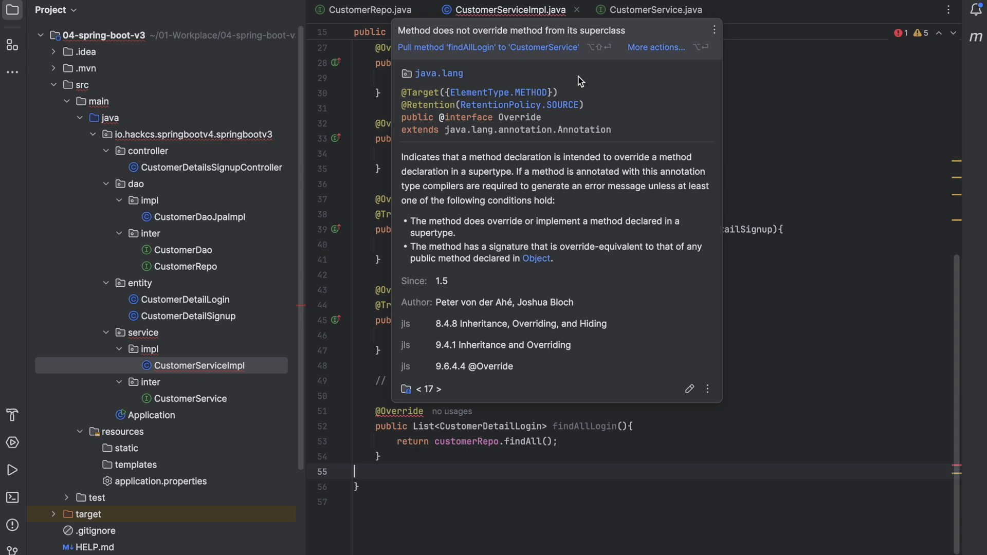
left_click(504, 473)
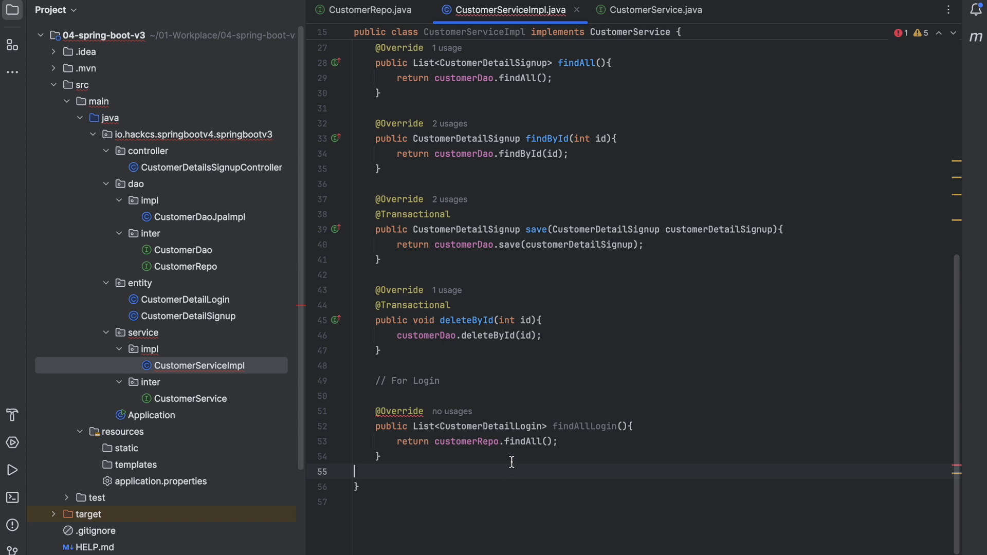
Declare List<CustomerDetailLogin> findAllLogin(); in the CustomerService interface
left_click(653, 10)
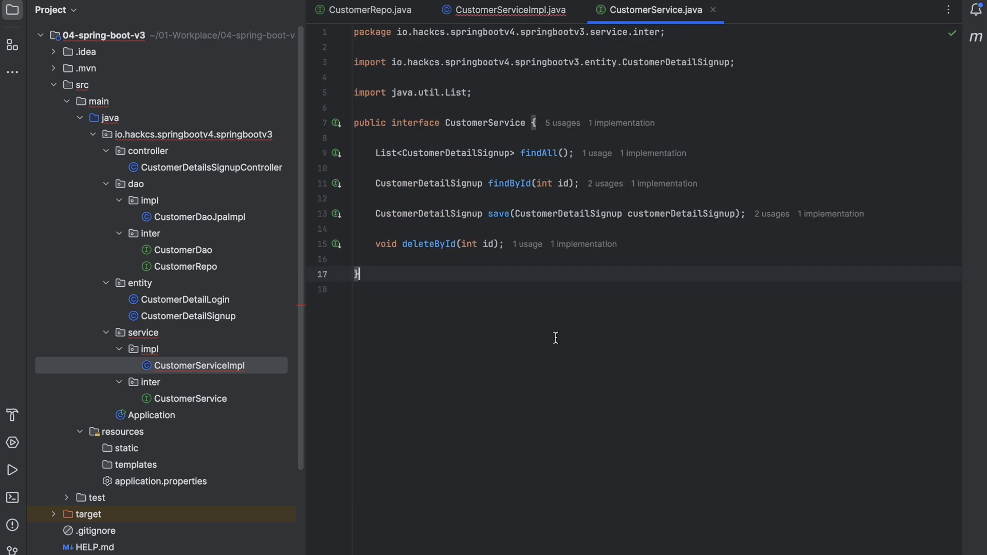
key("enter")
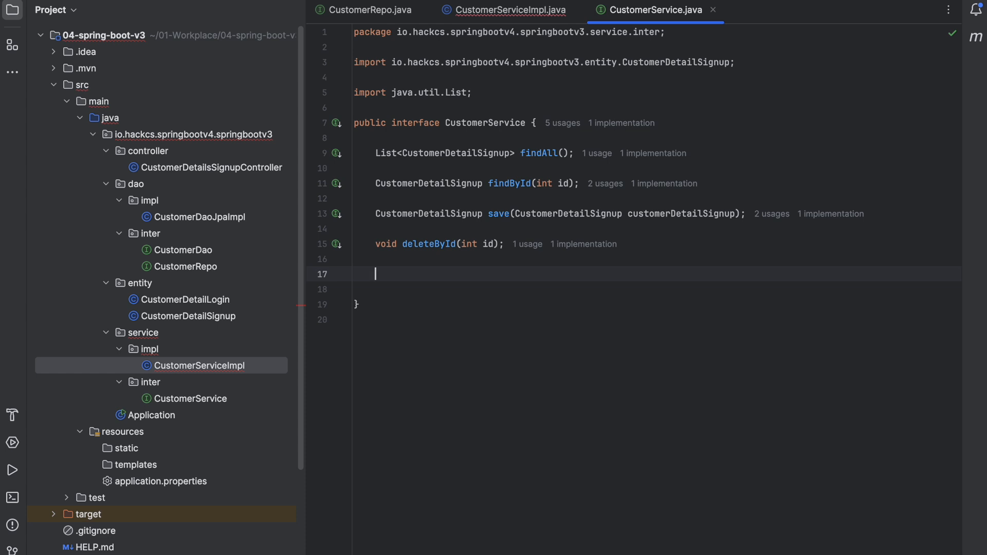
type("List<>")
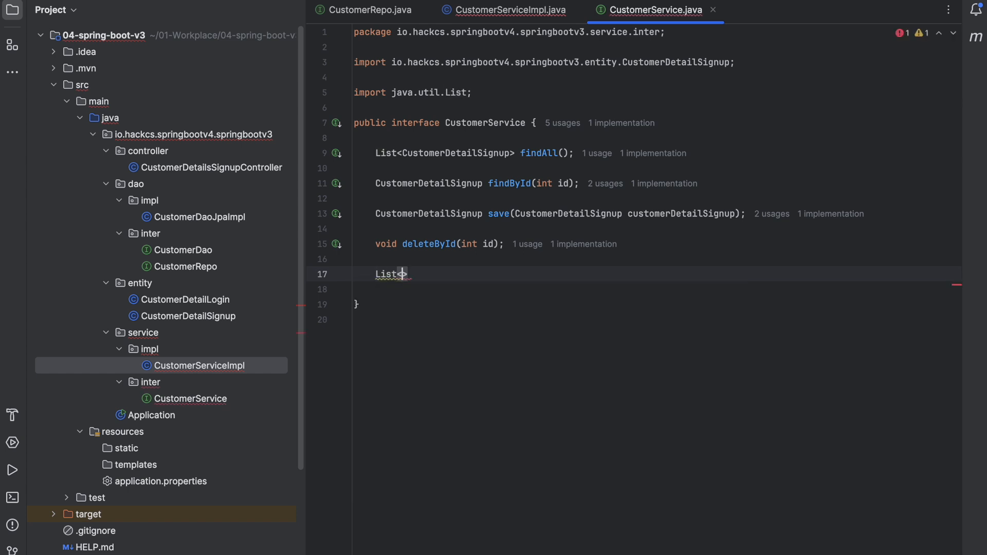
type("cu")
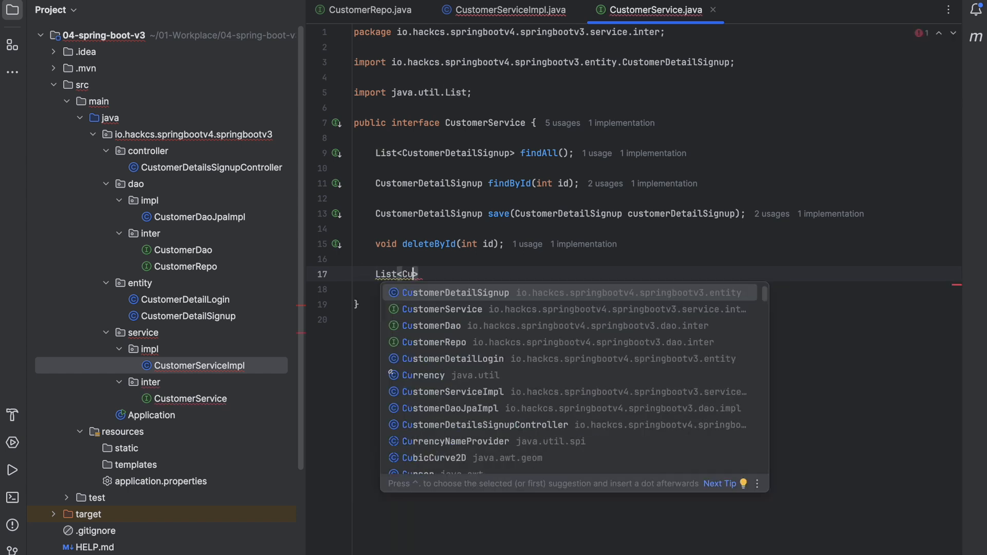
left_click(452, 358)
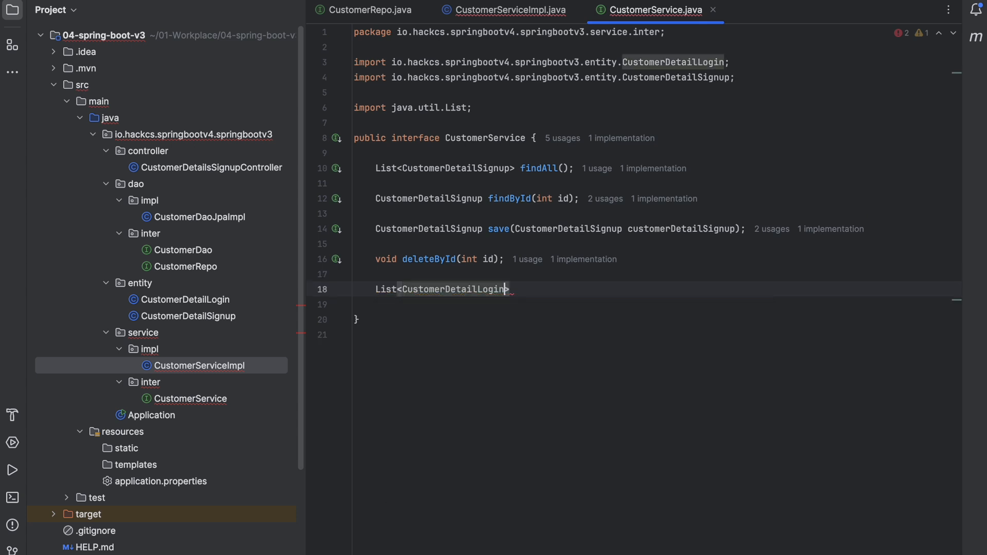
type("findAll")
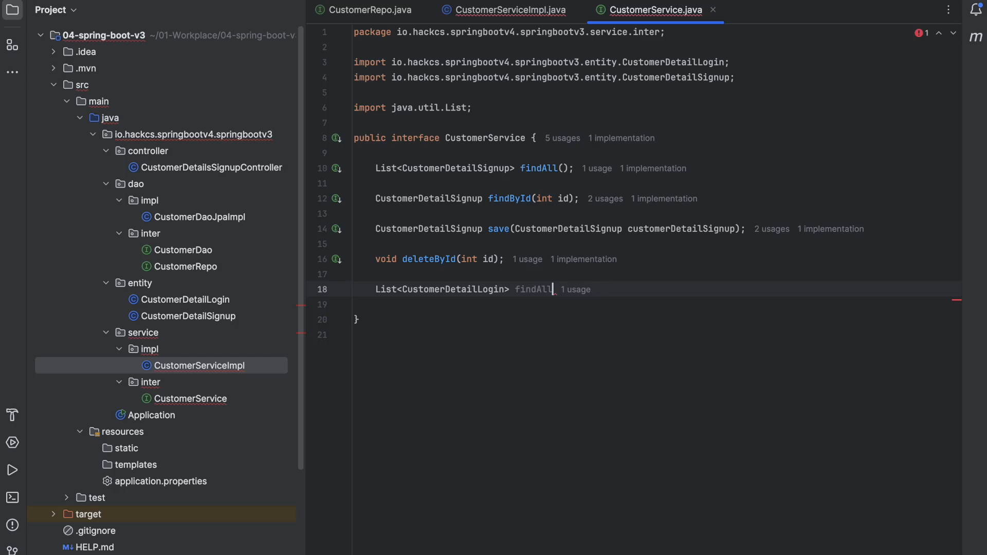
type("Login")
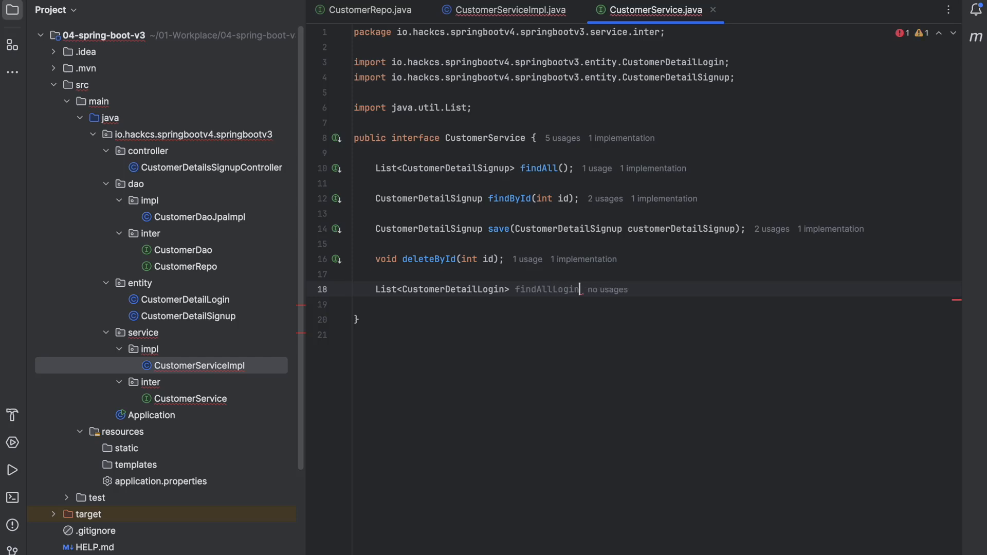
type("();")
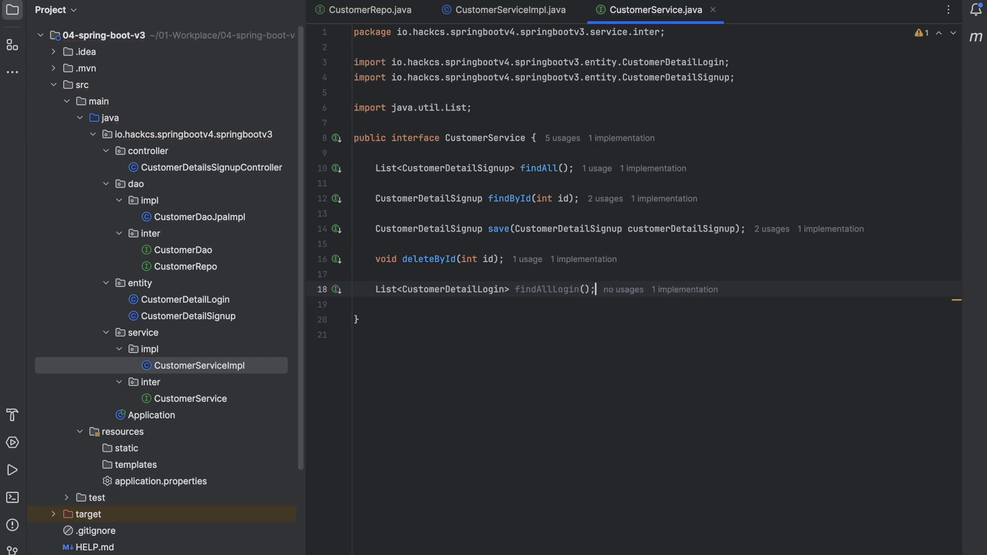
key("enter")
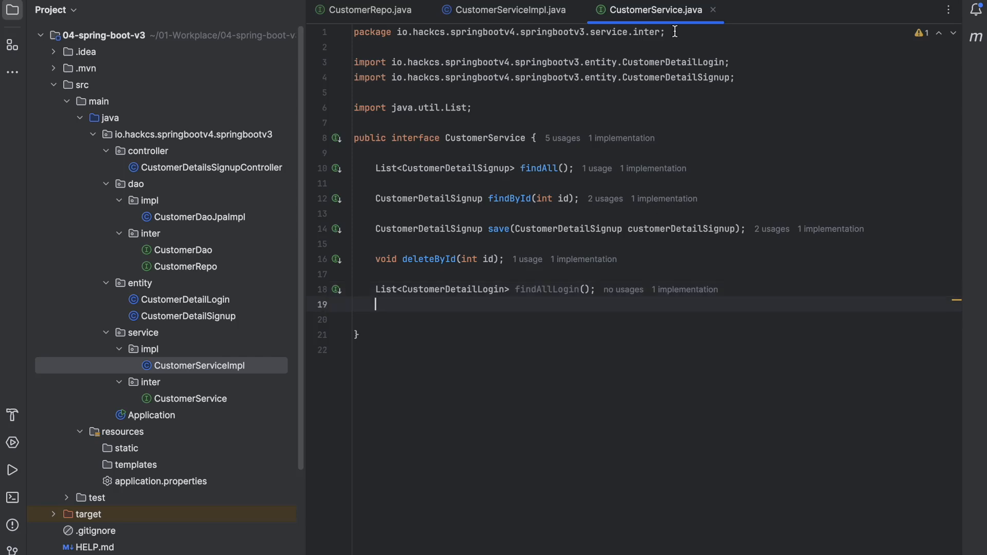
left_click(504, 9)
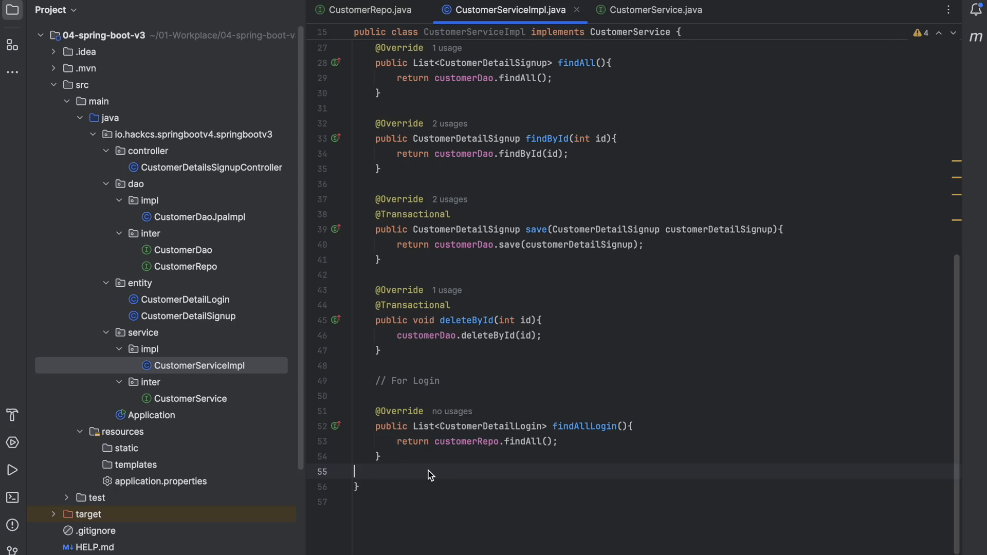
mouse_move(468, 479)
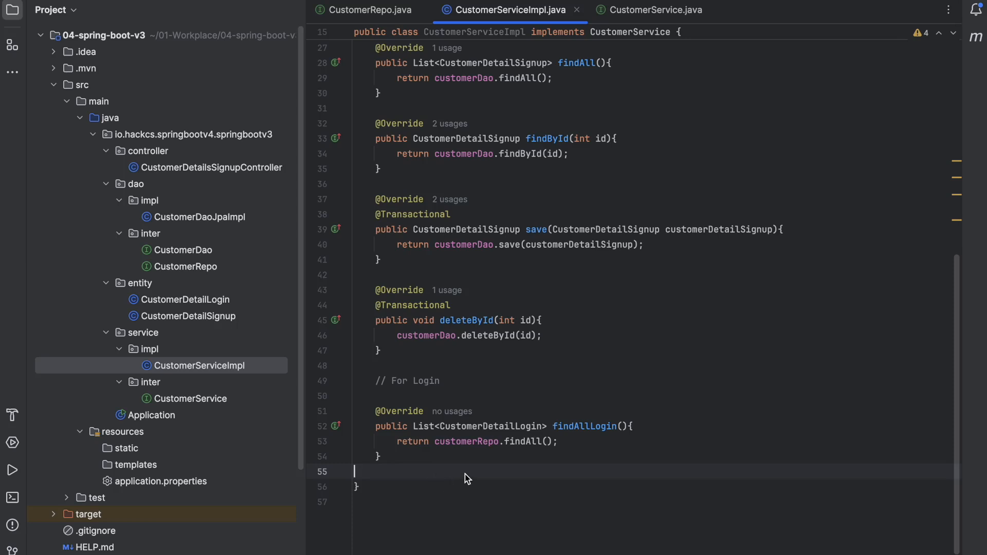
mouse_move(491, 477)
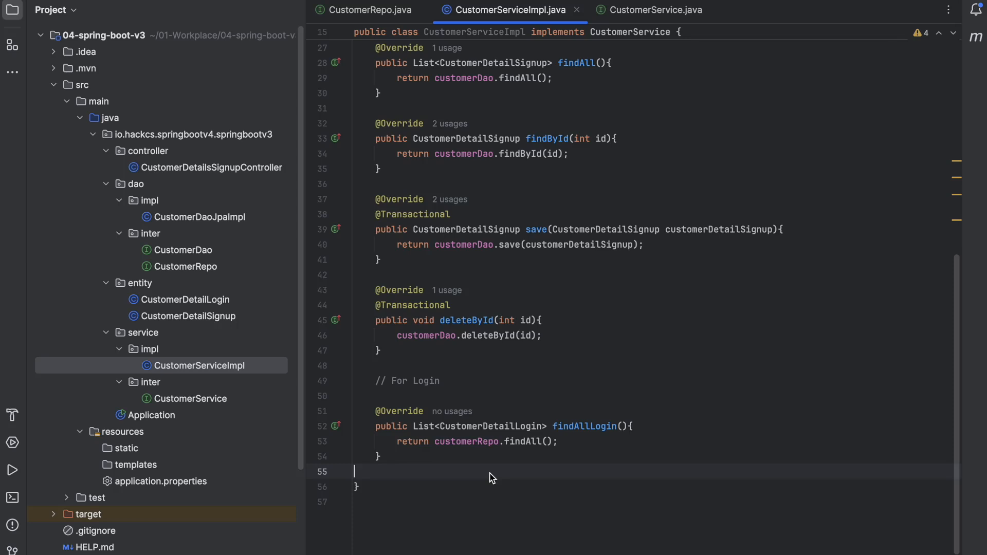
mouse_move(512, 459)
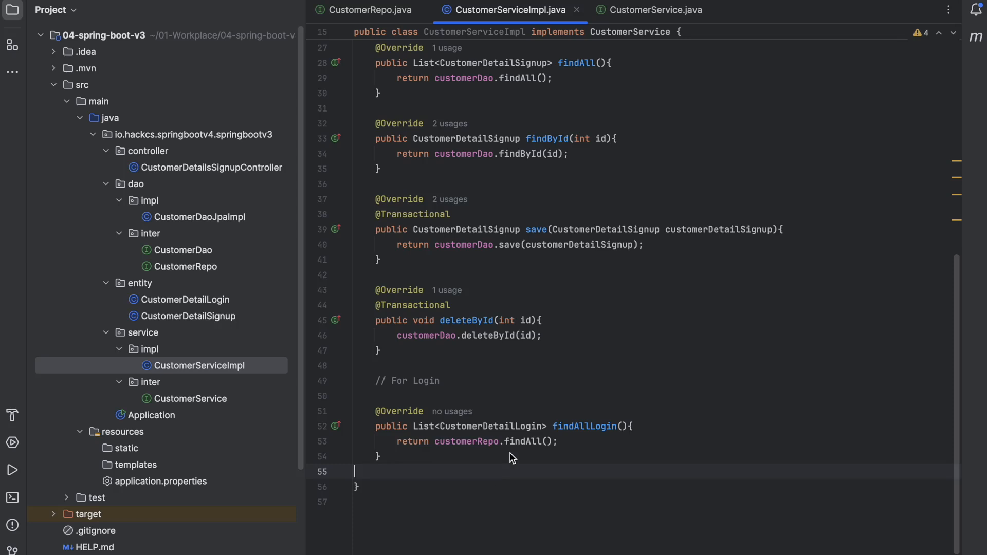
Declare Optional<CustomerDetailLogin> findByIdLogin(int id) in CustomerService
left_click(654, 9)
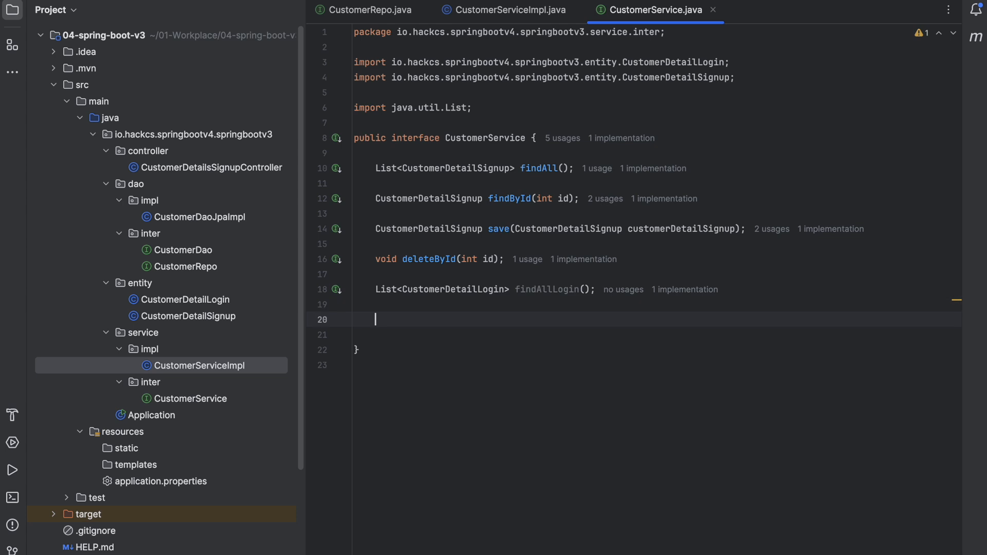
type("Optional")
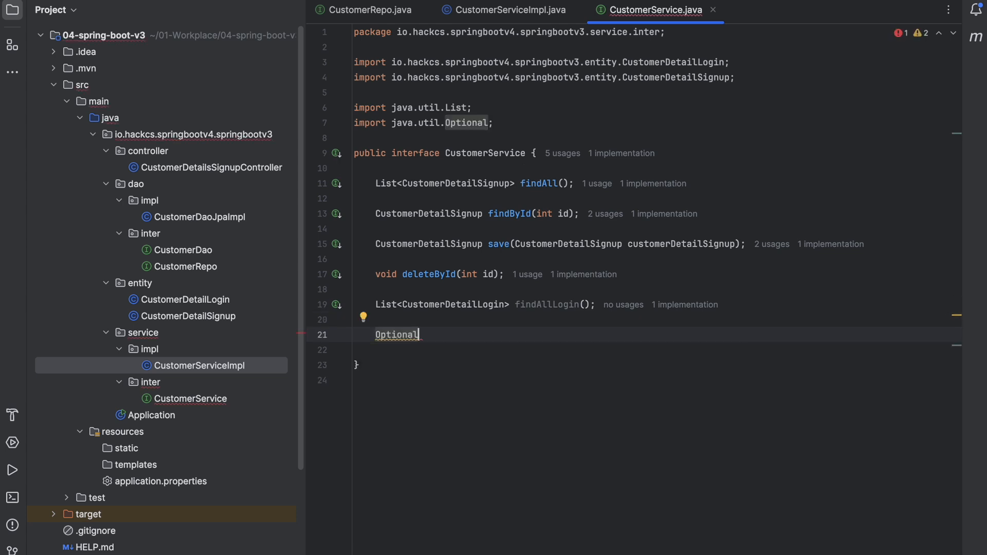
type("<Cus>")
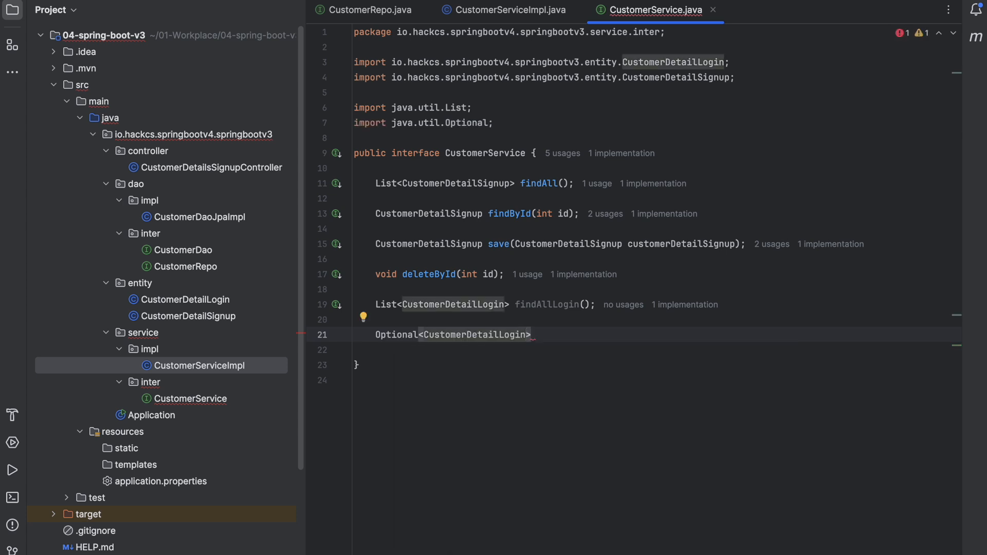
type("find")
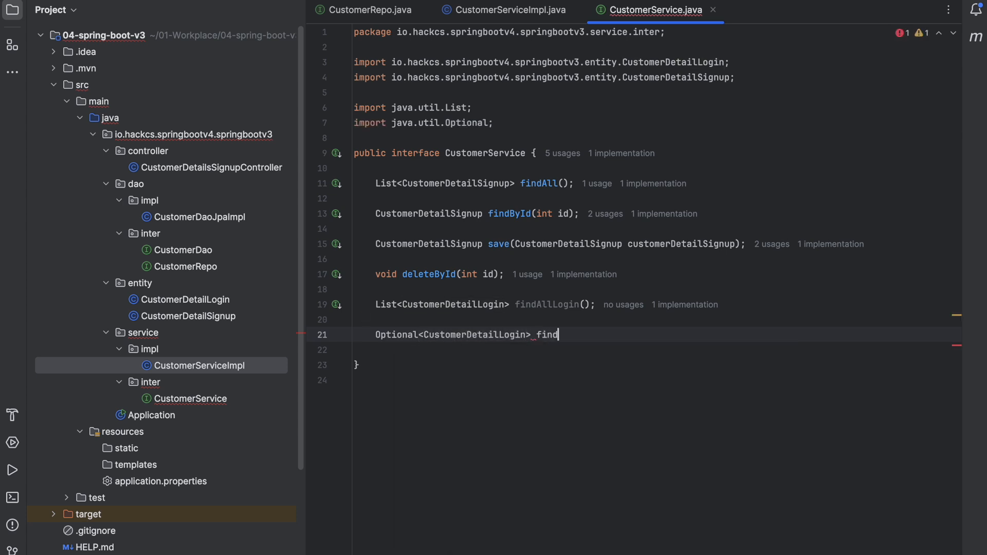
type("By")
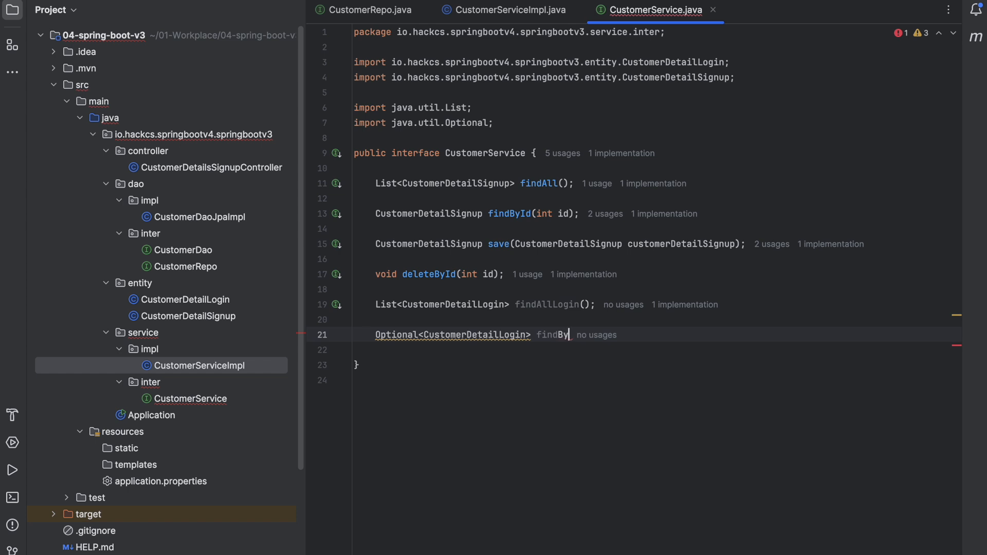
type("IdLogin(")
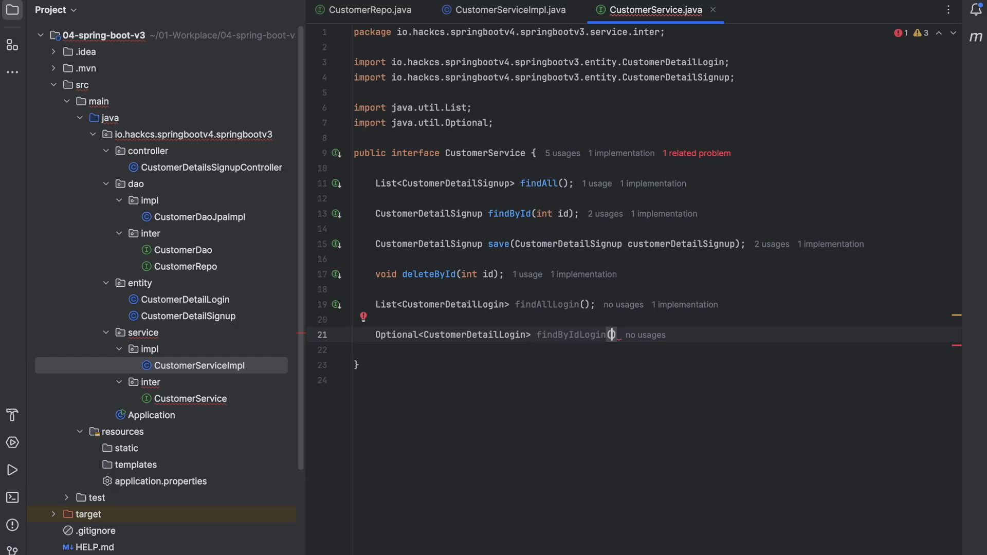
type("int id")
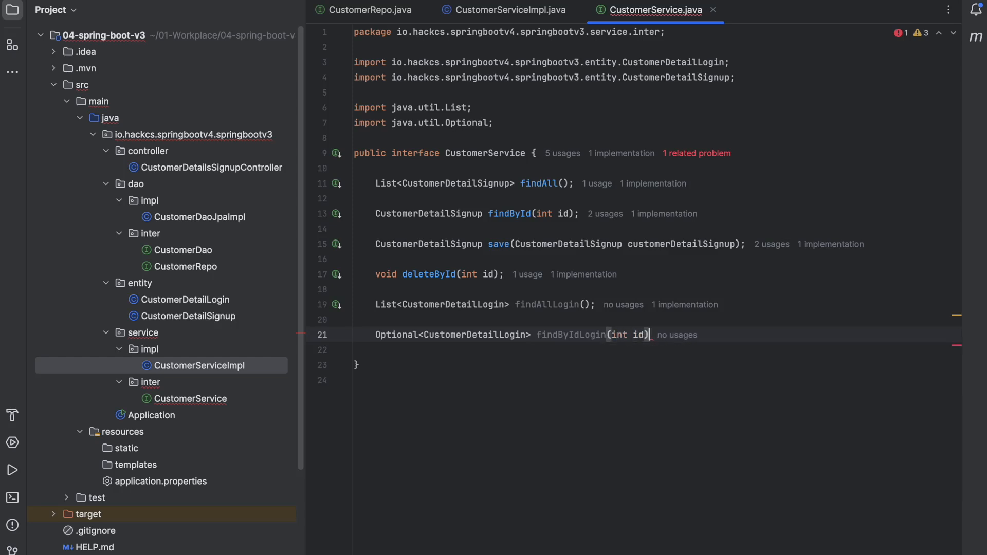
type(";")
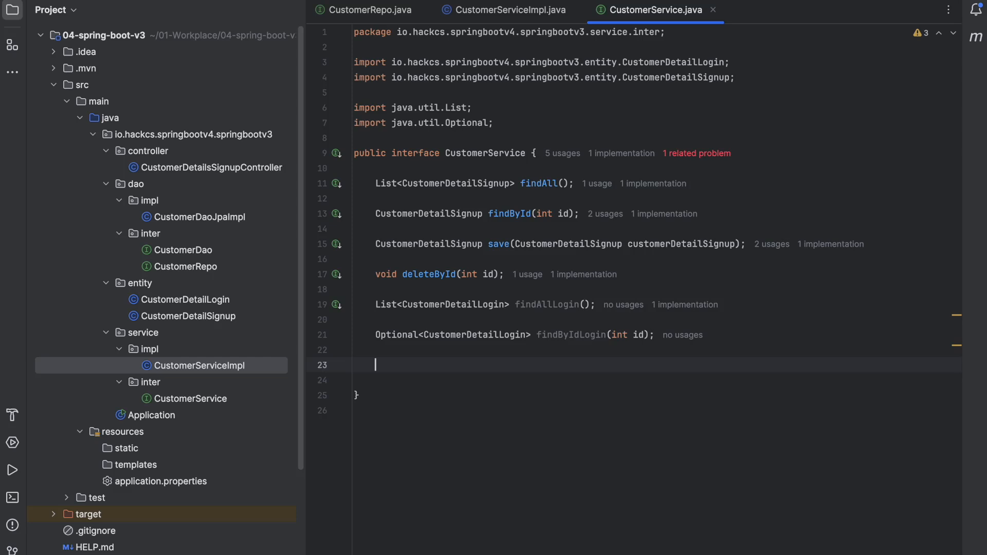
Declare CustomerDetailLogin saveLoginInfo(CustomerDetailLogin customerDetailLogin) in CustomerService
type("C")
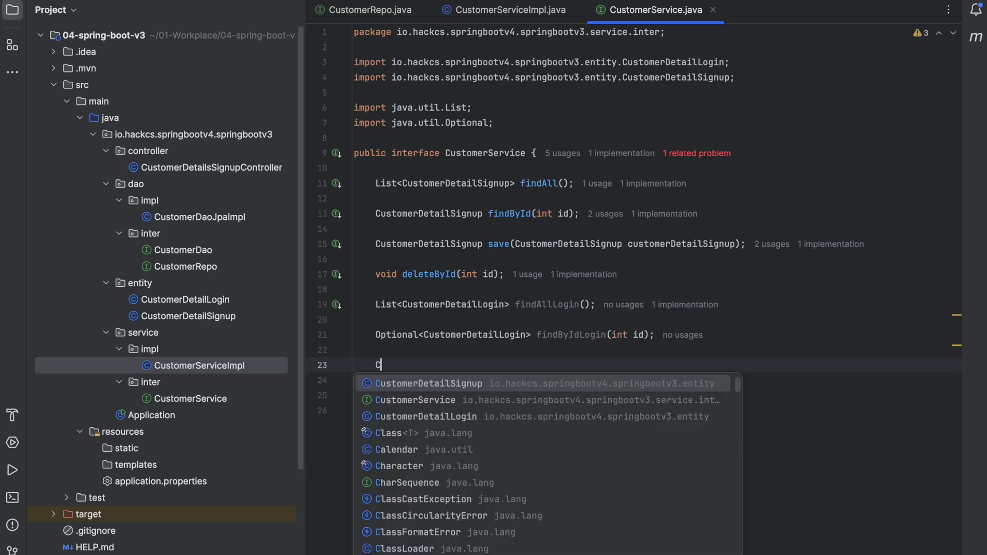
type("ustomerDetailLogin")
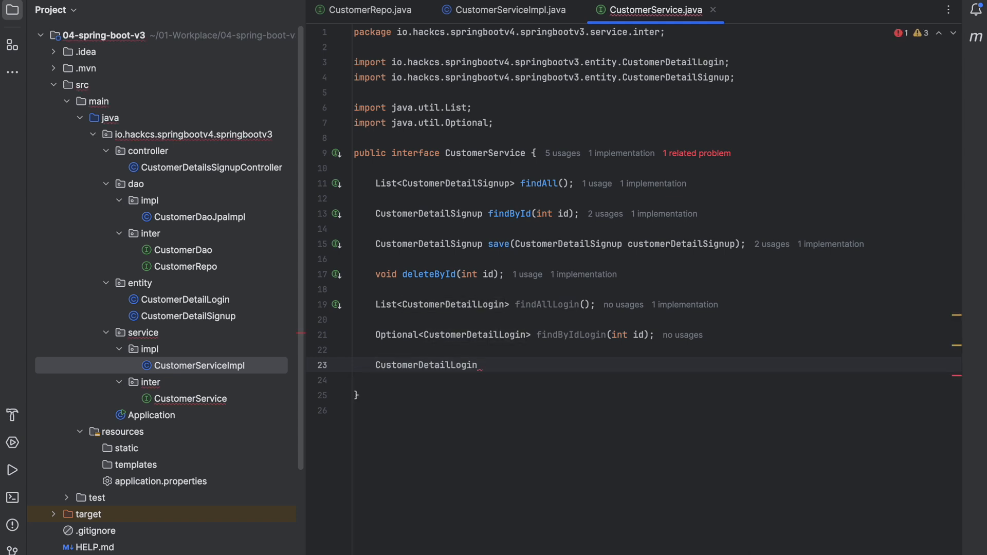
type("saveLogin")
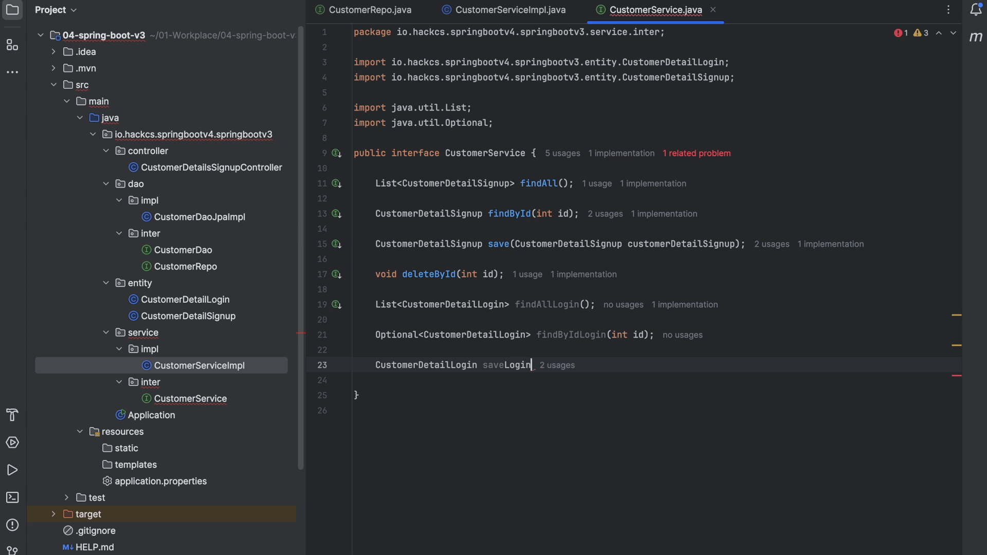
type("Info()")
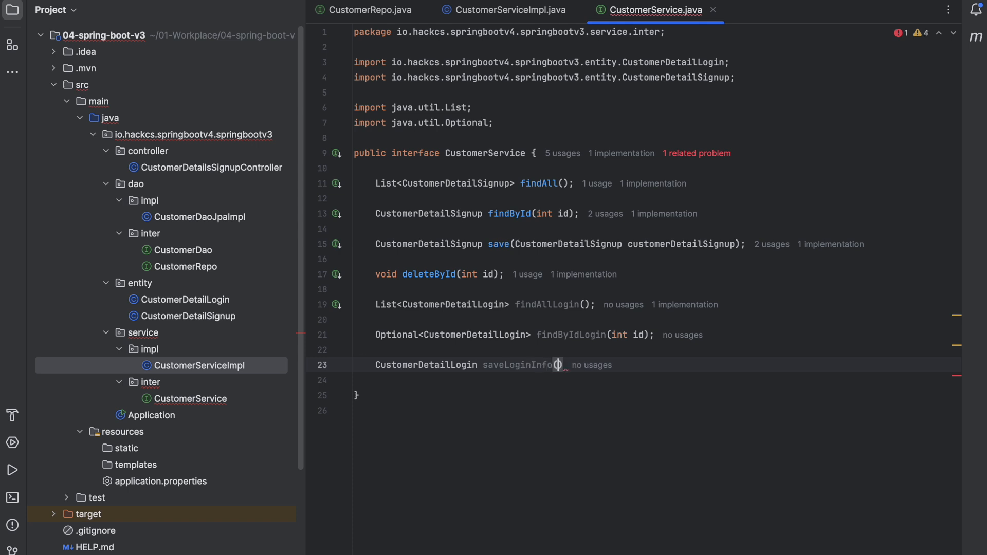
type("CustomerService")
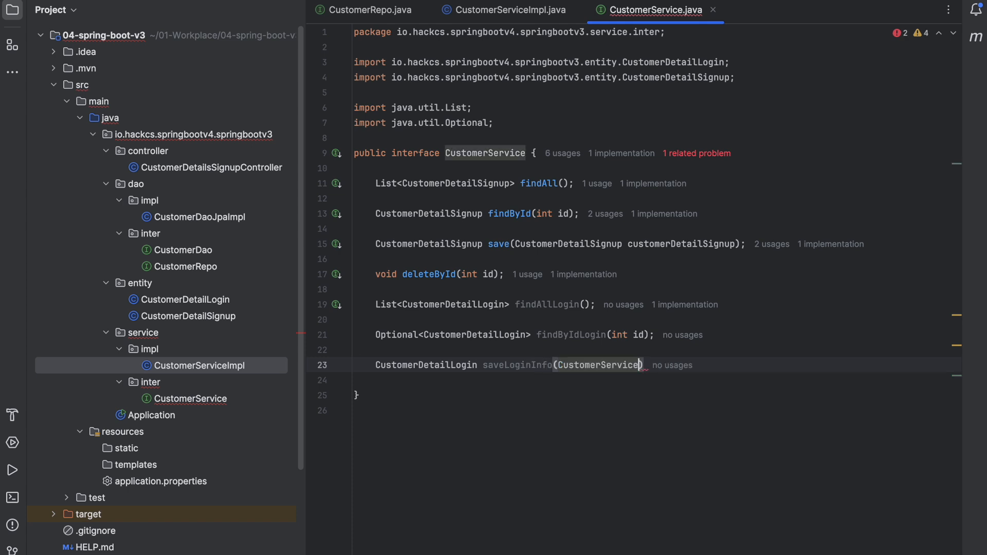
type("Cus")
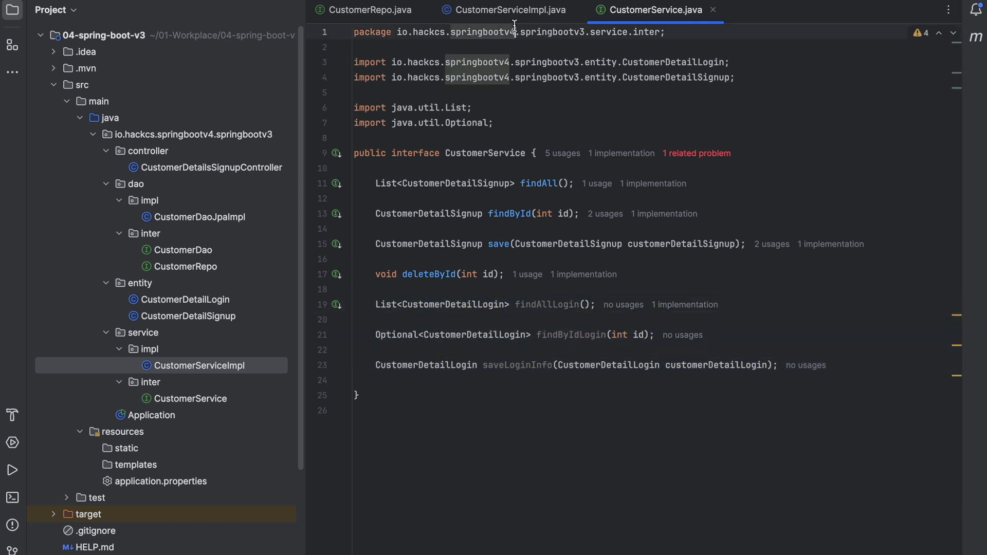
left_click(504, 10)
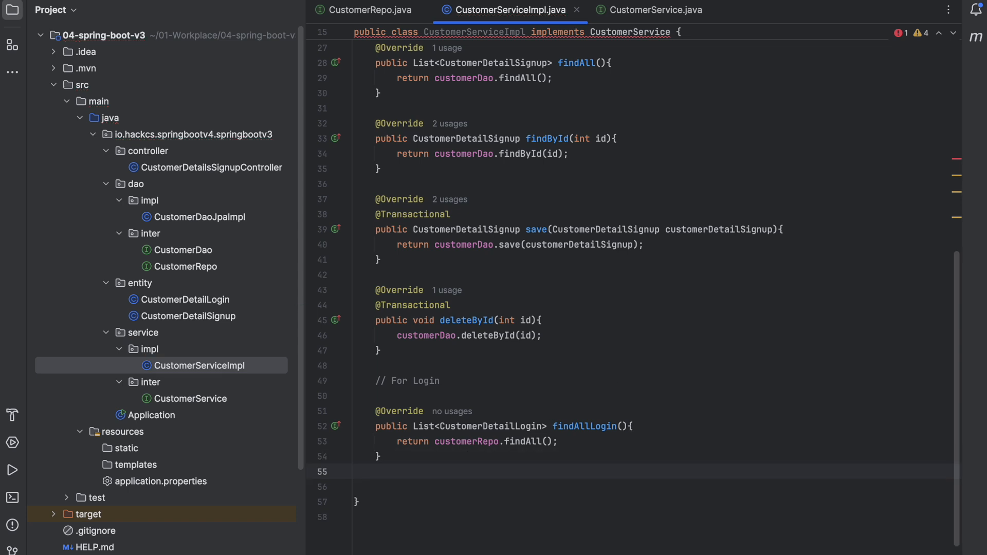
type("@")
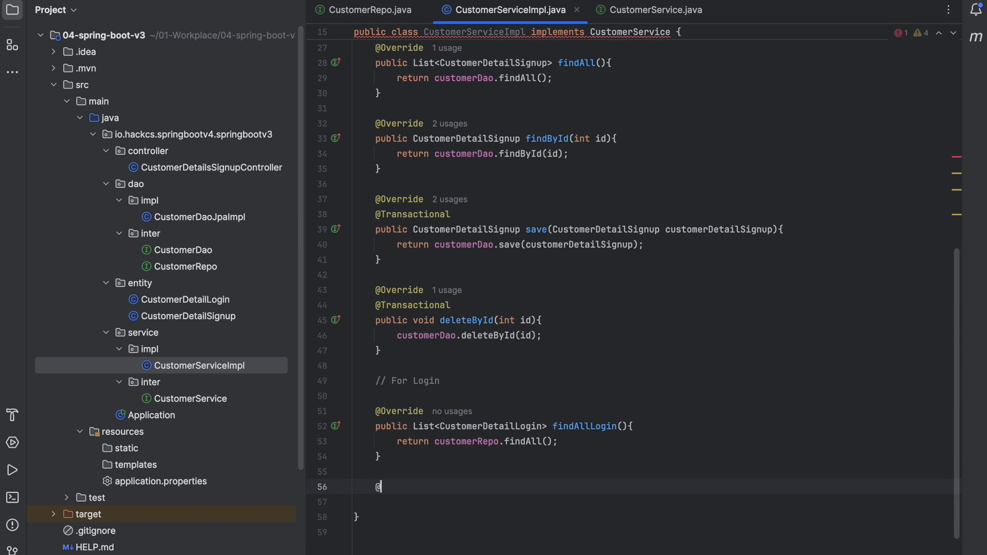
type("Override")
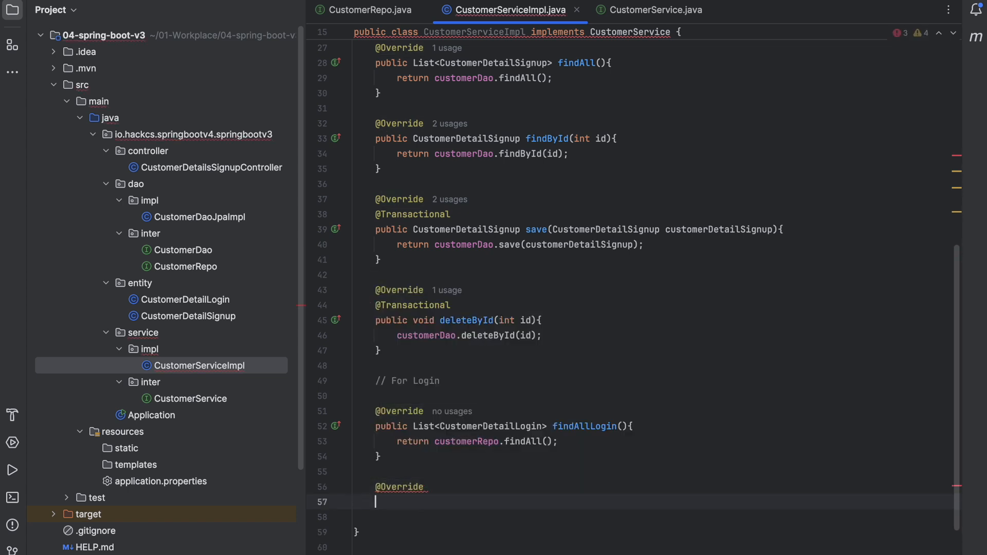
type("p")
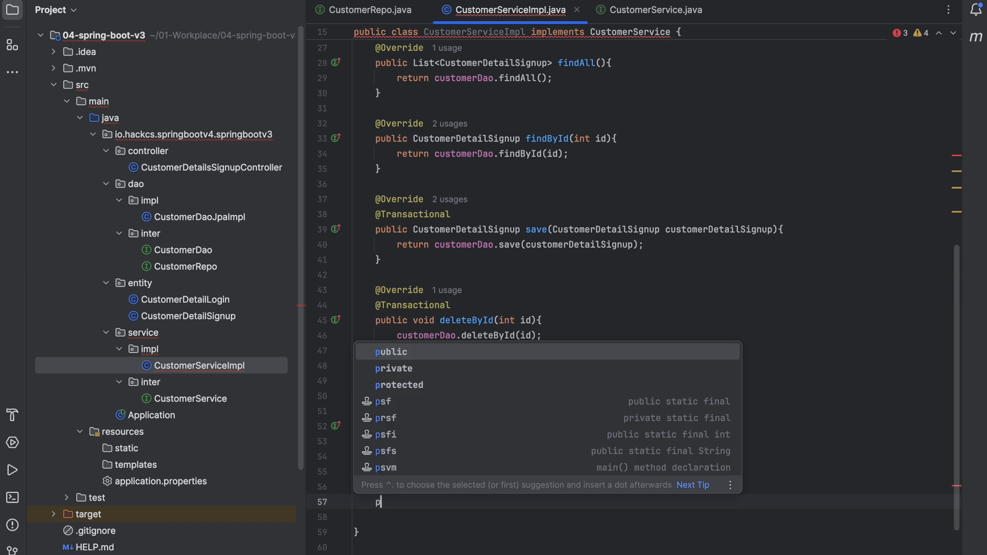
type("ublic Optional<C>")
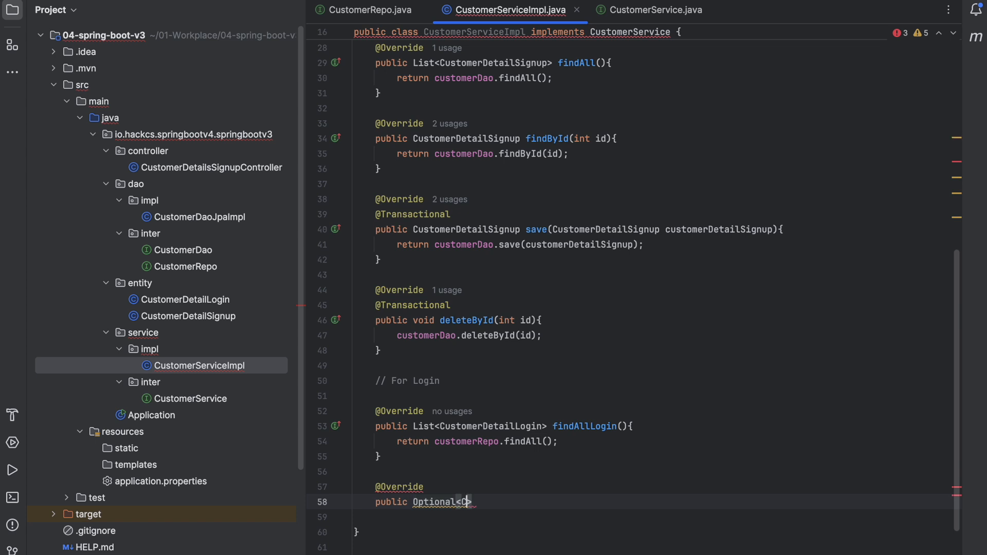
type("CustomerDetailLogin>")
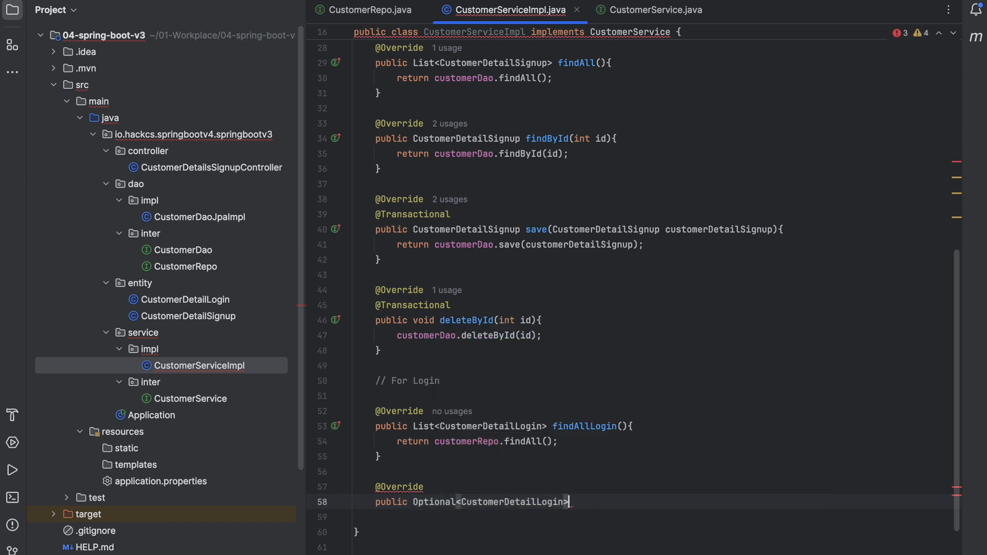
type("fin")
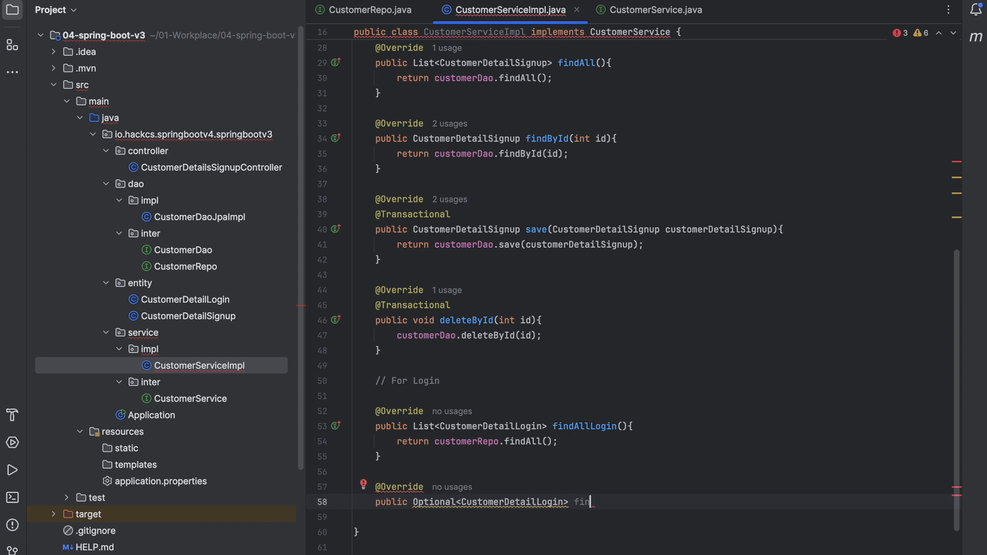
type("dBy")
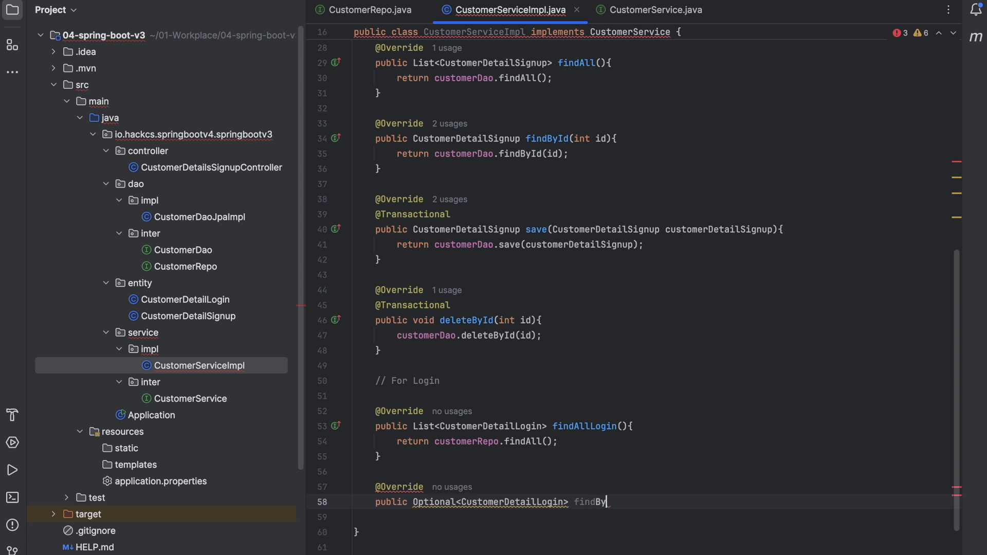
type("Id")
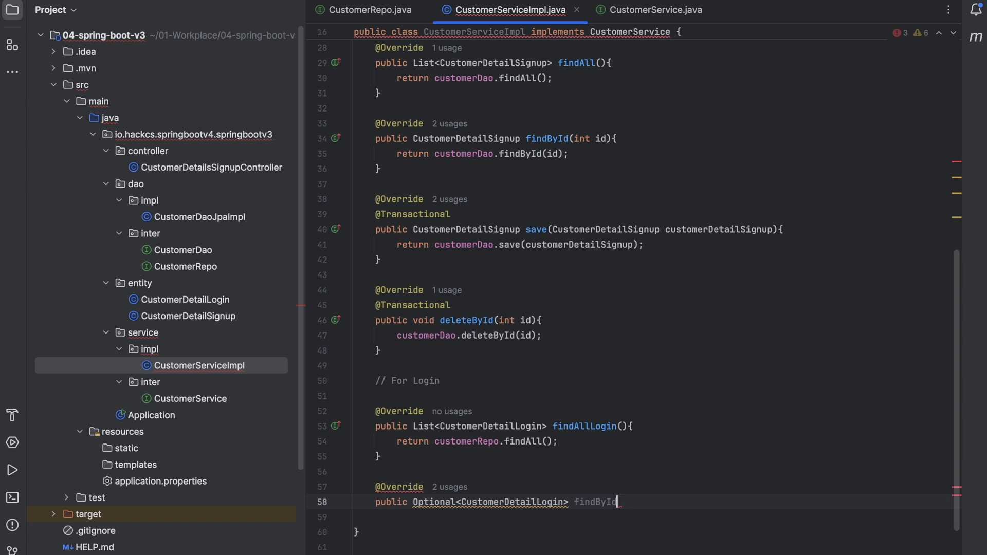
type("Logi")
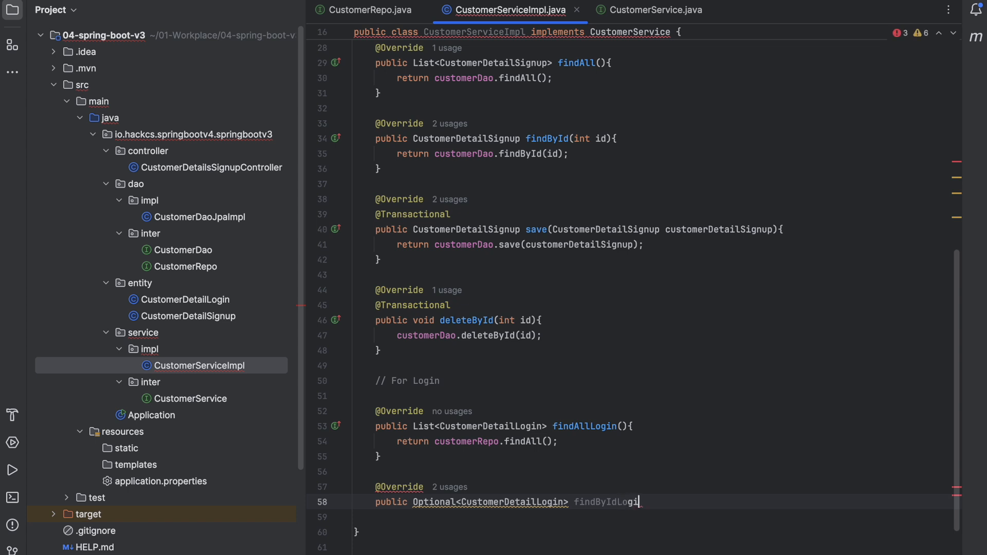
type("()")
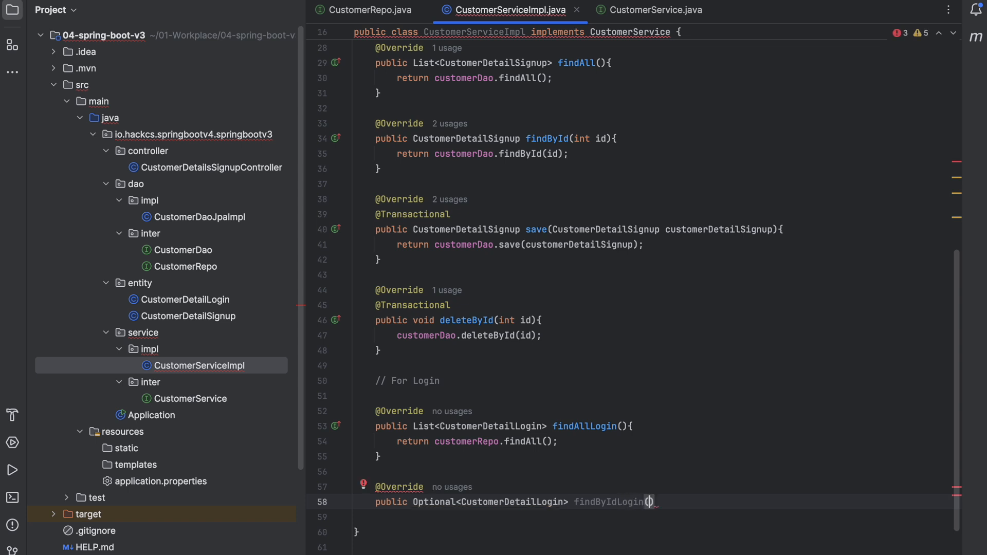
type("int id)")
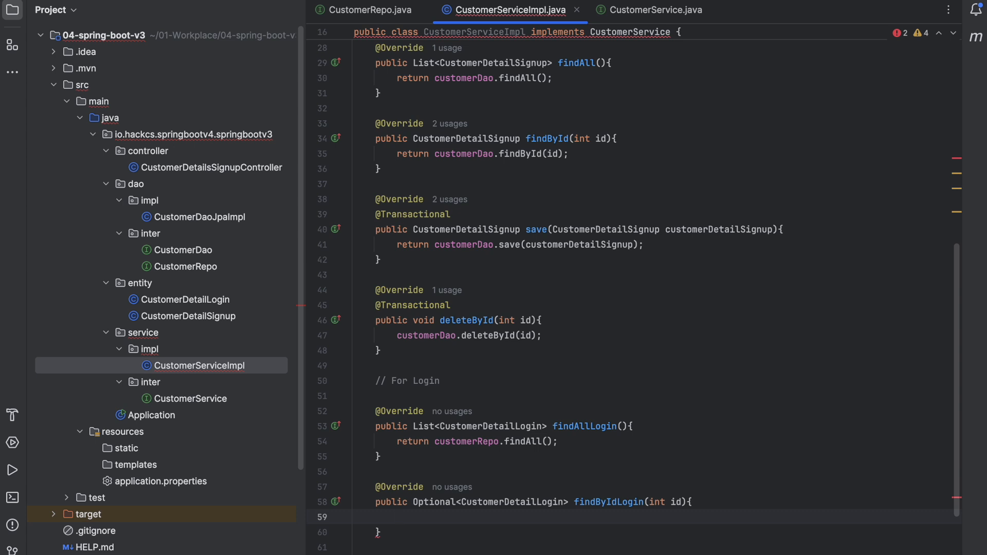
type("return")
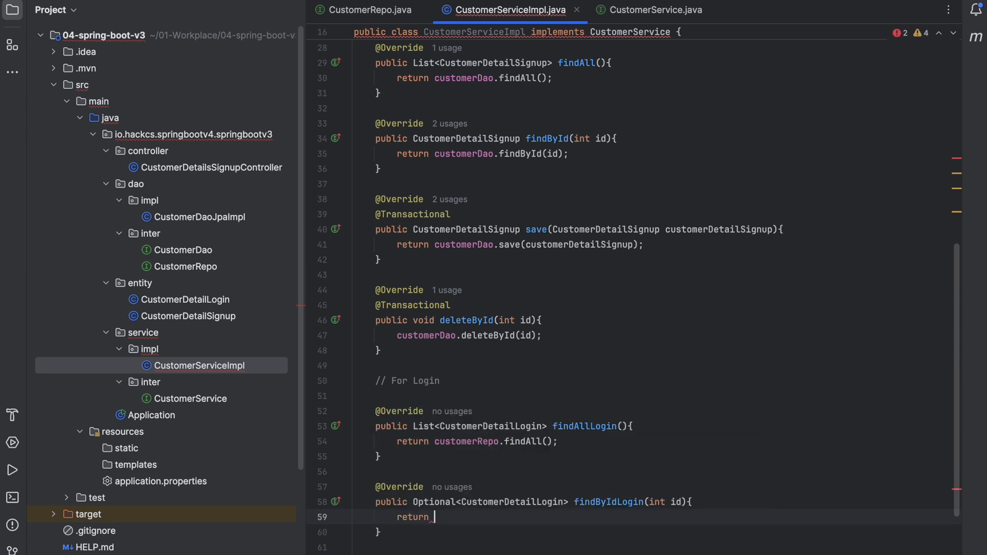
type("customerRepo")
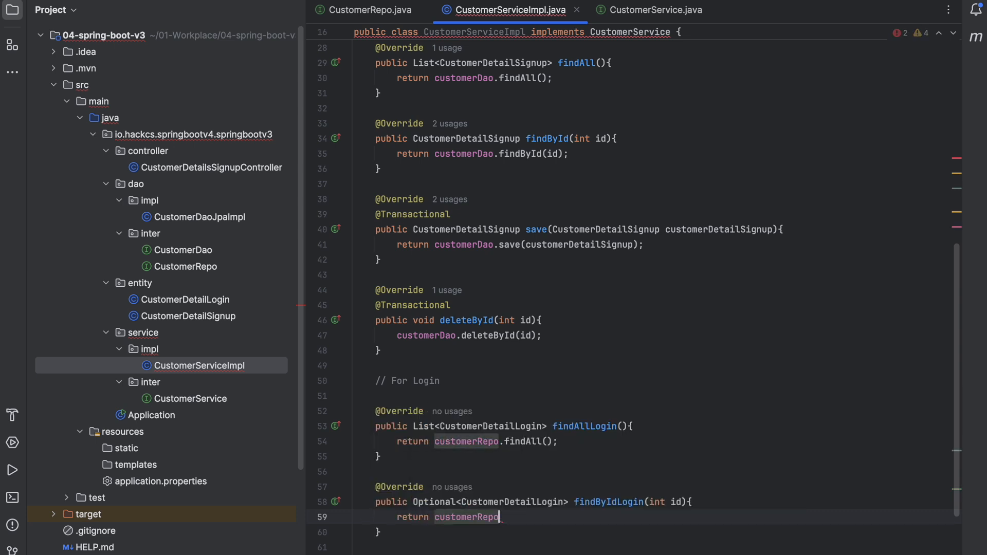
type("findById();")
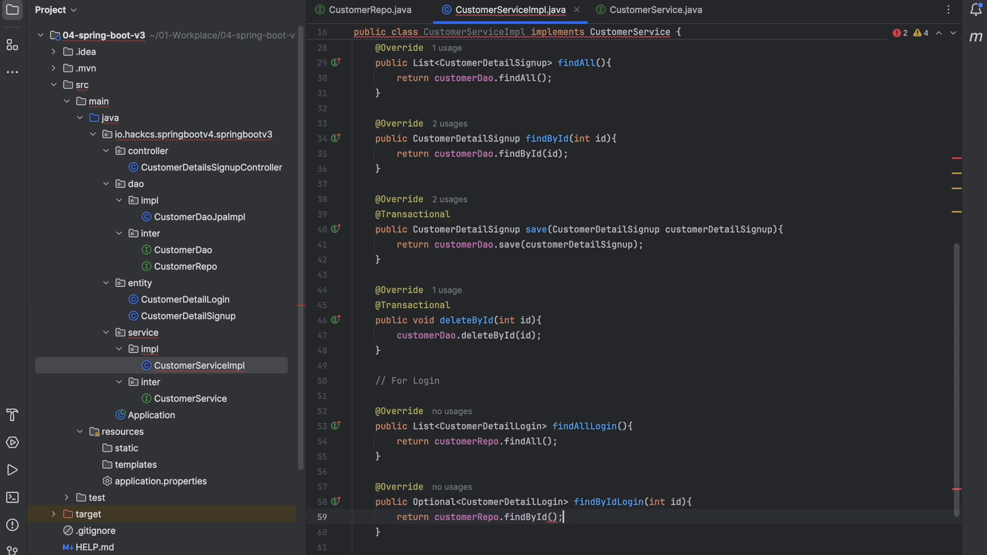
type("id")
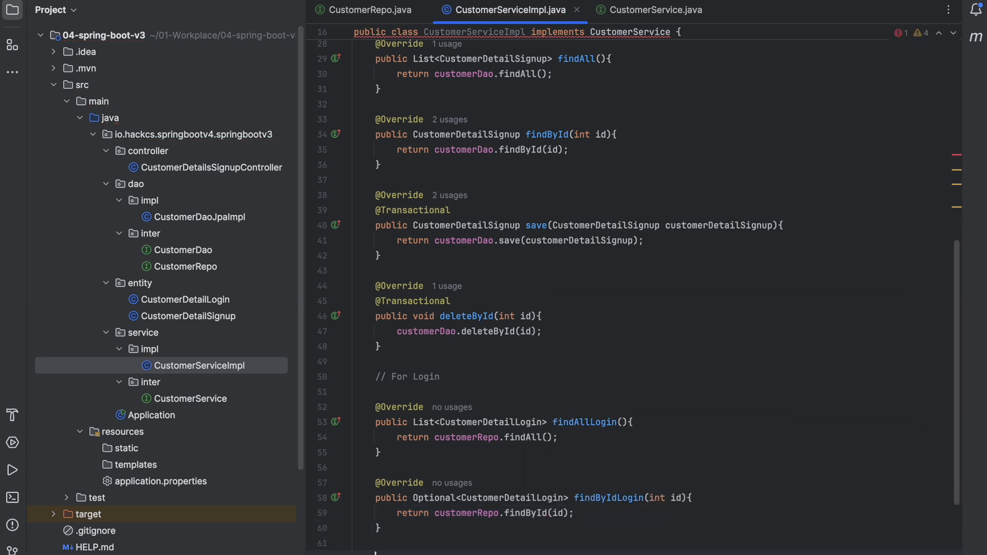
type("@Override")
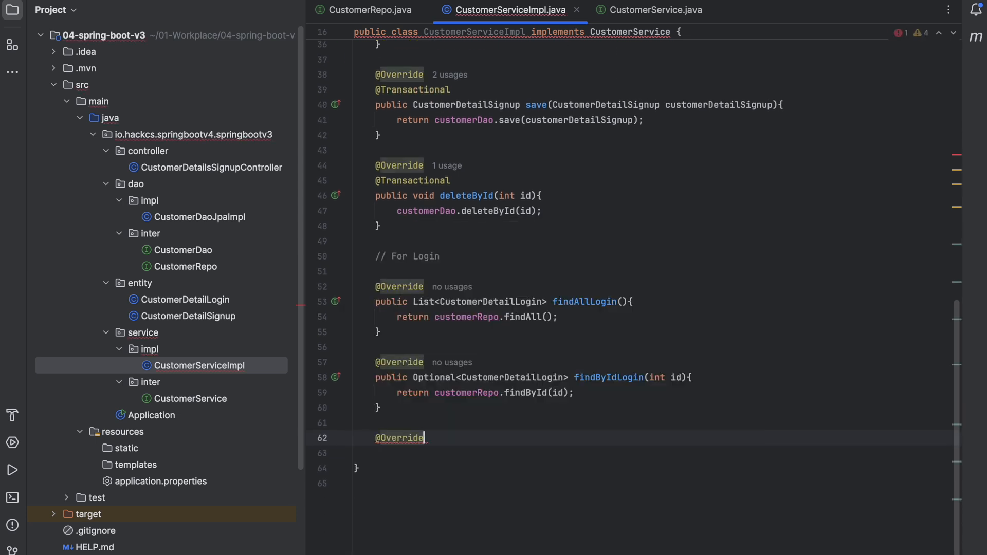
Add a public CustomerDetailLogin saveLoginInfo(CustomerDetailLogin customerDetailLogin) method signature
type("pub")
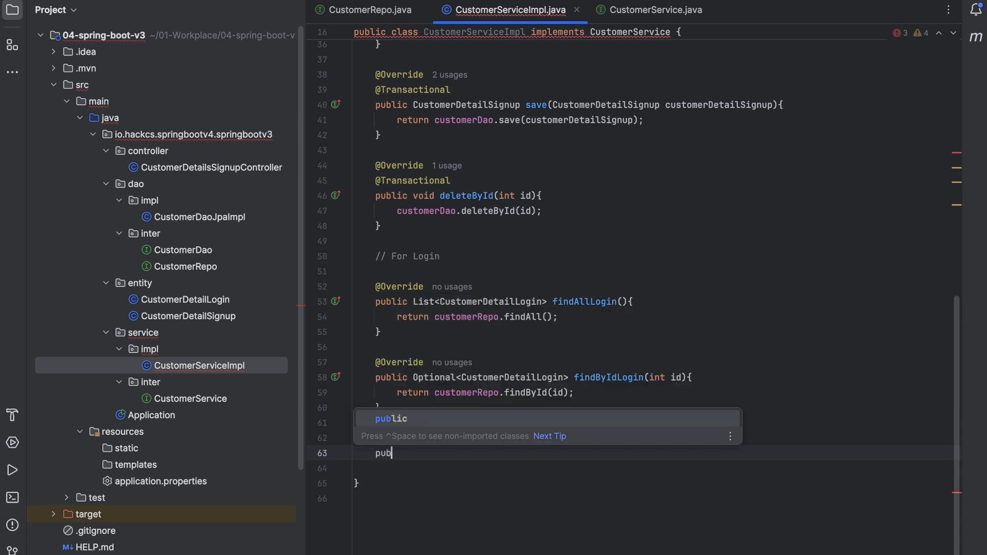
key("Tab")
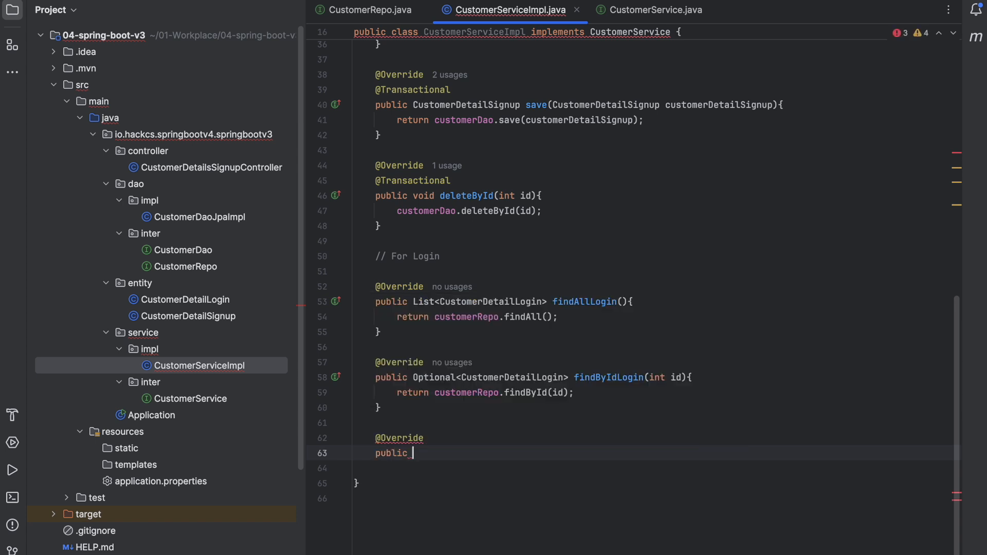
type("CustomerDetailLogin")
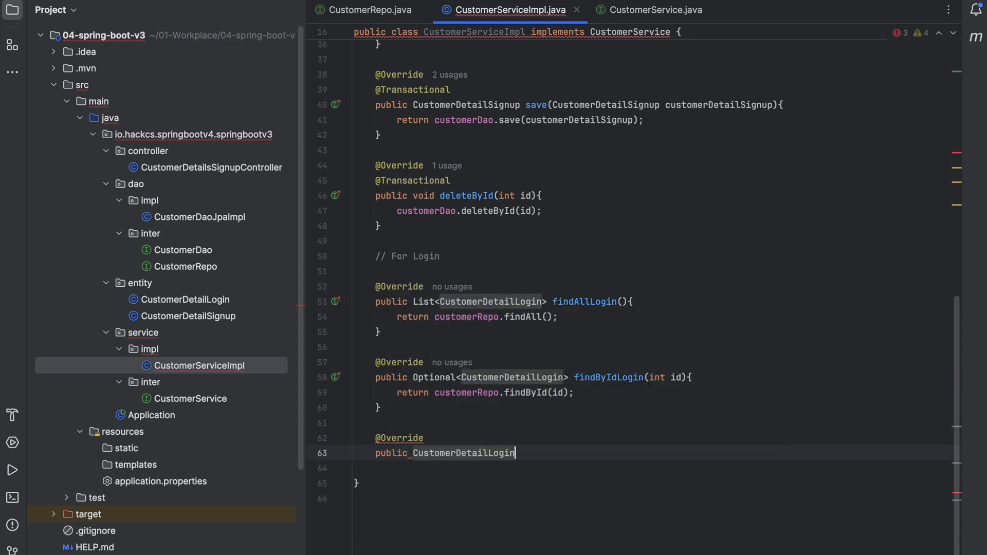
type("s")
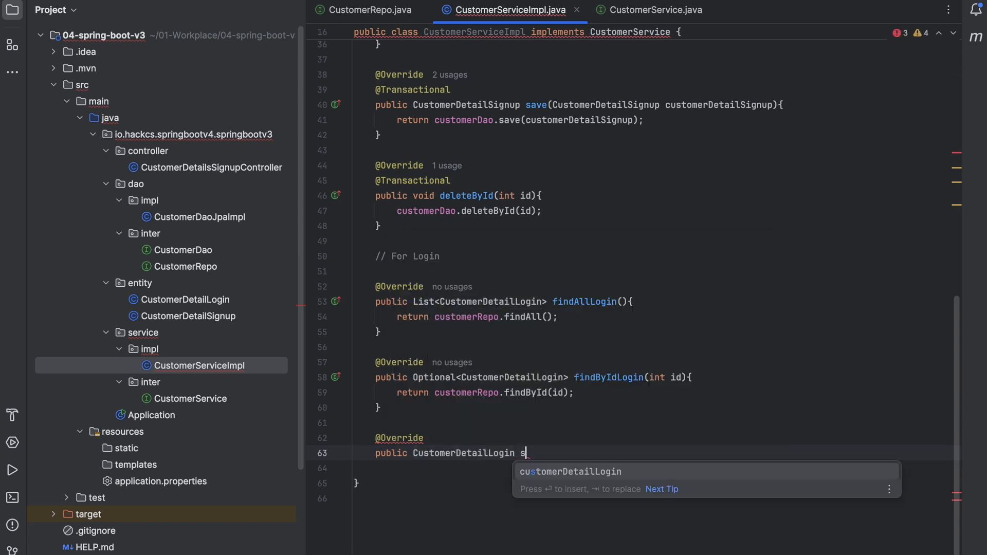
type("aveLogi")
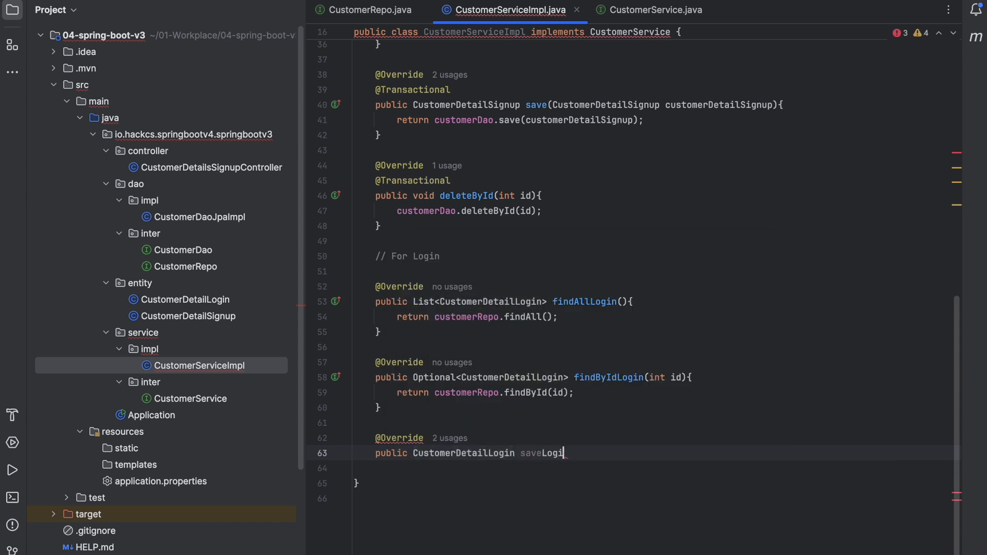
type("nInf")
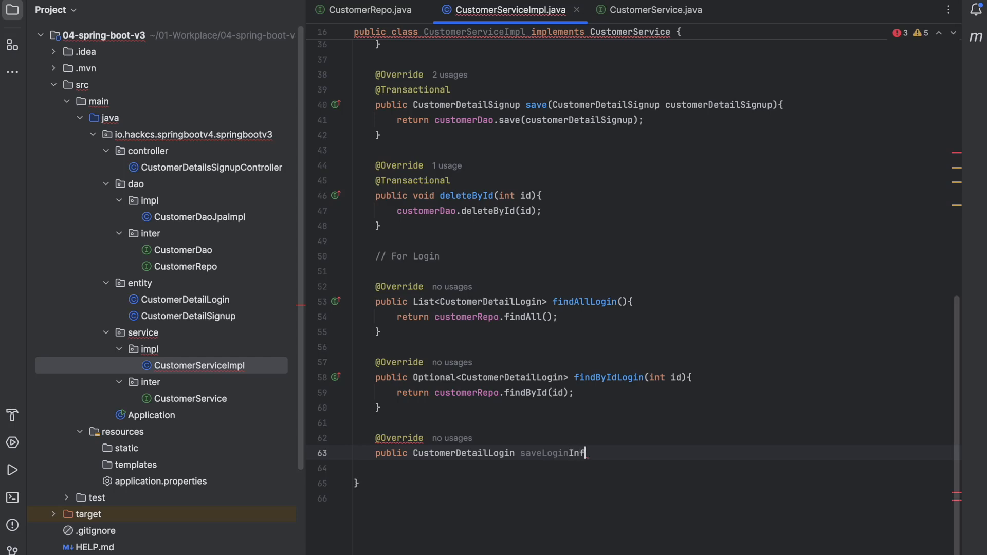
type("o(")
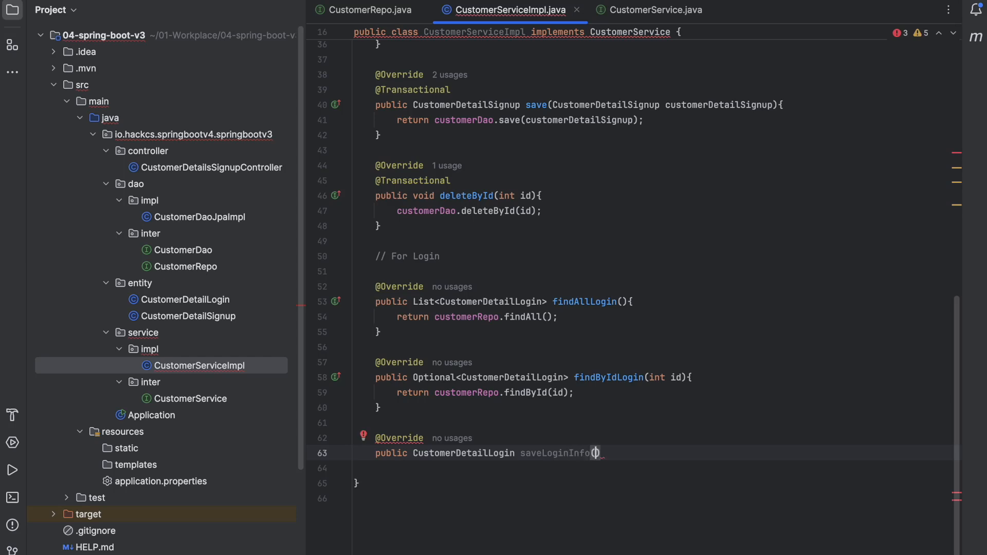
type("(")
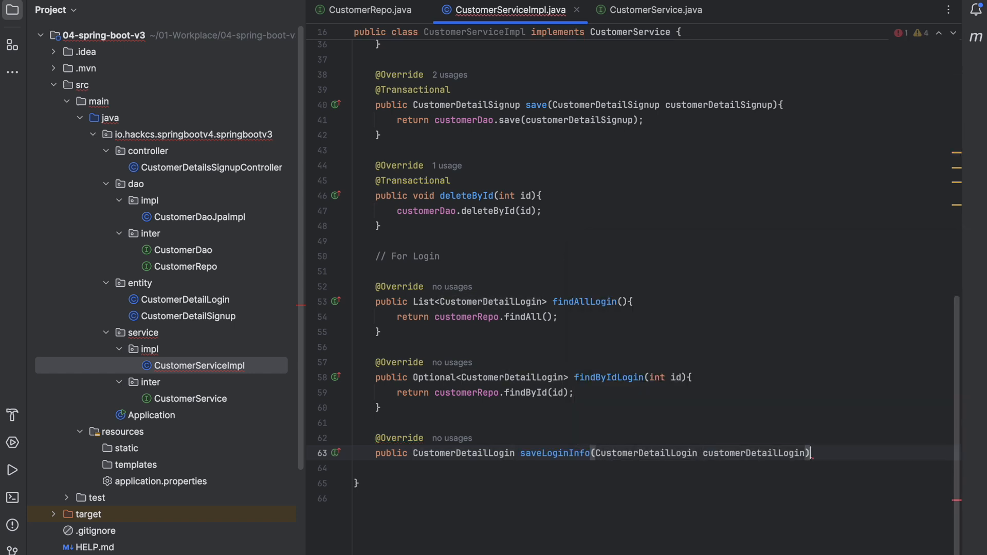
Make saveLoginInfo return customerRepo.save(customerDetailLogin)
type("{")
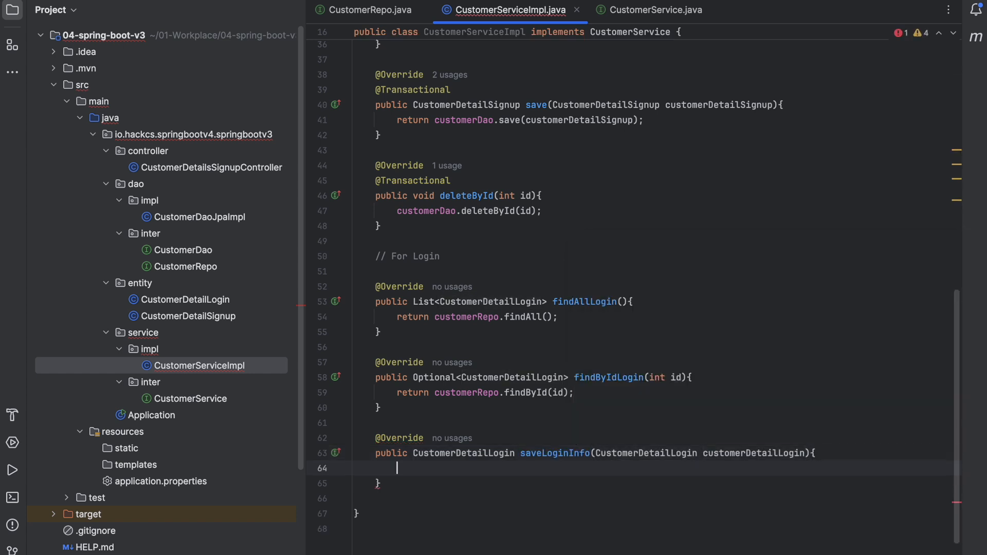
type("return")
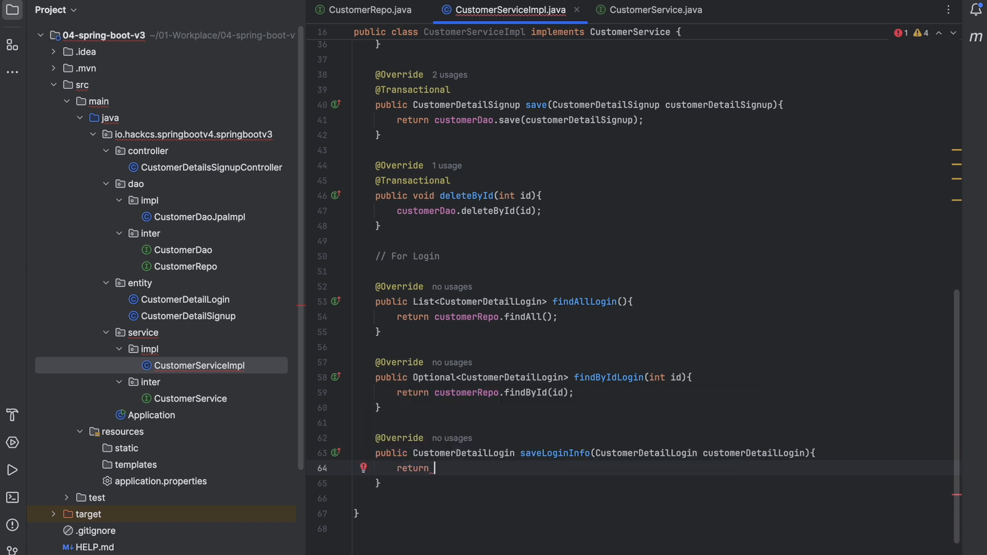
type("customerRepo.")
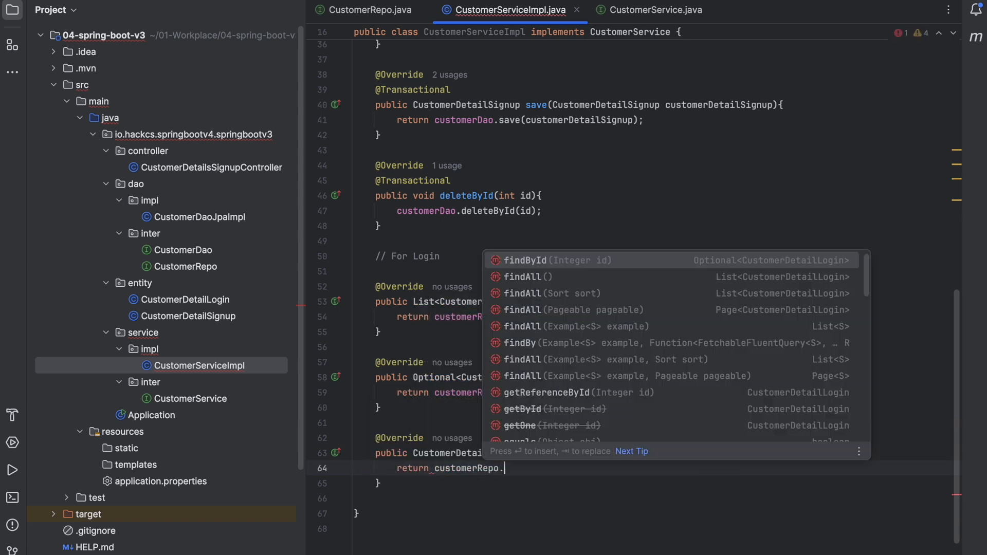
type("save(")
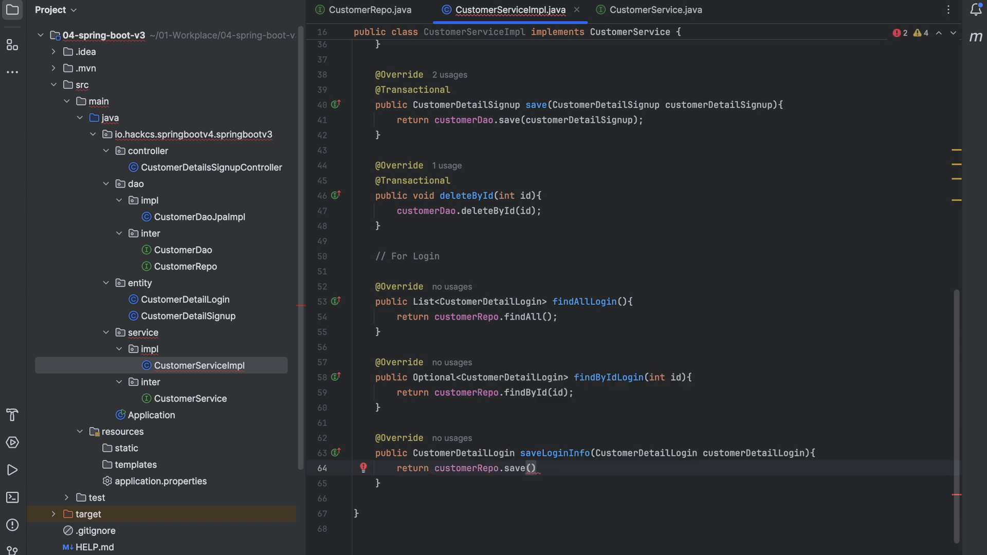
type("customerDetailLogin);")
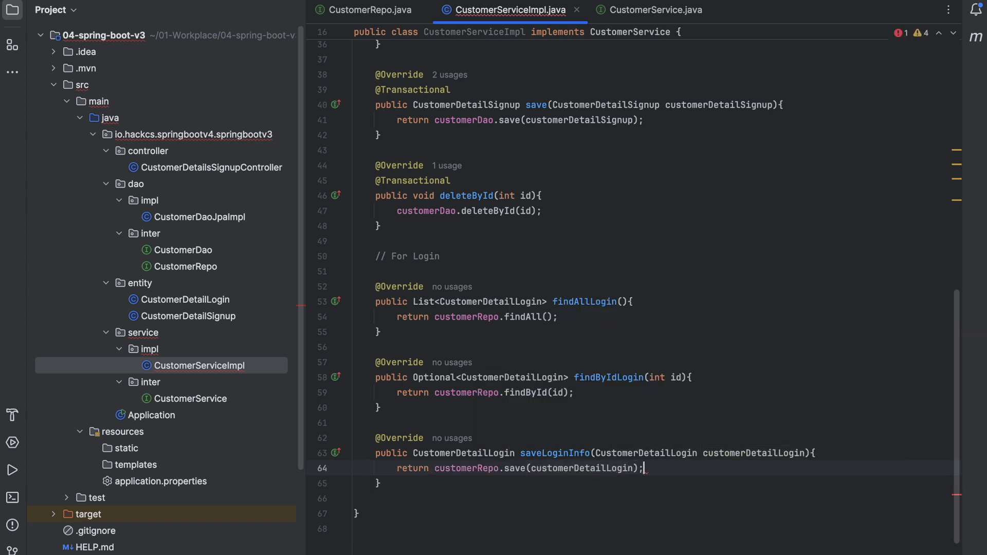
left_click_drag(387, 437, 378, 483)
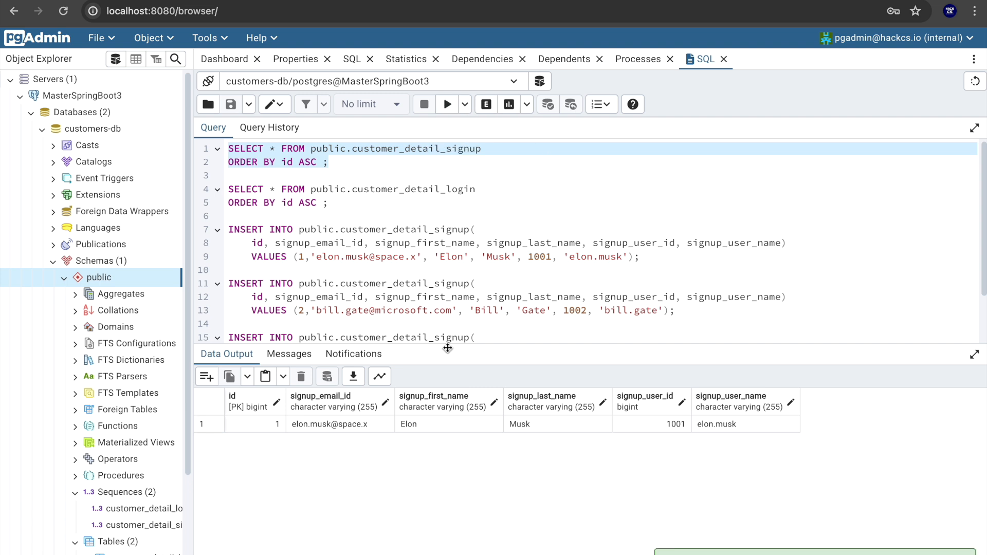
Select and execute the customer_detail_login SELECT statement in pgAdmin's Query Tool
left_click(329, 202)
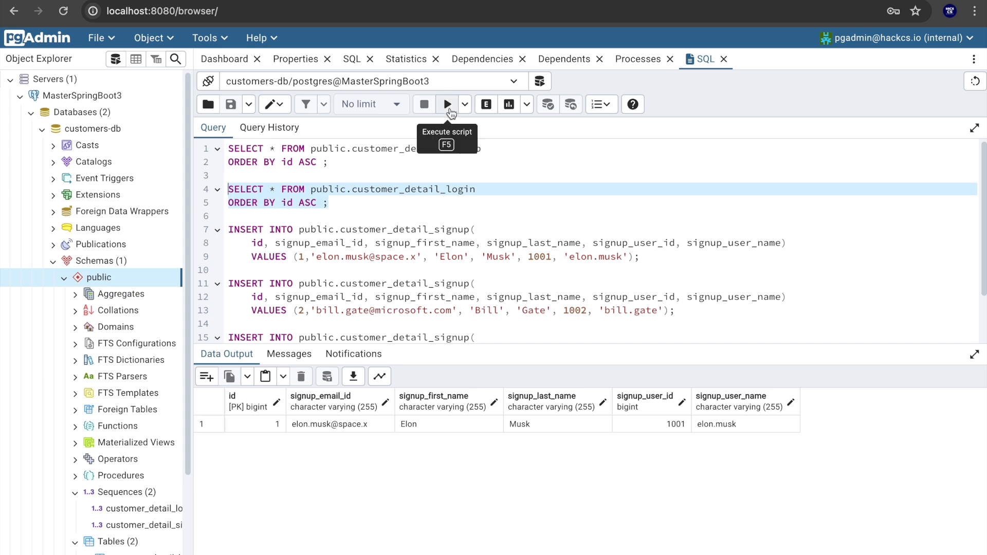
left_click(447, 104)
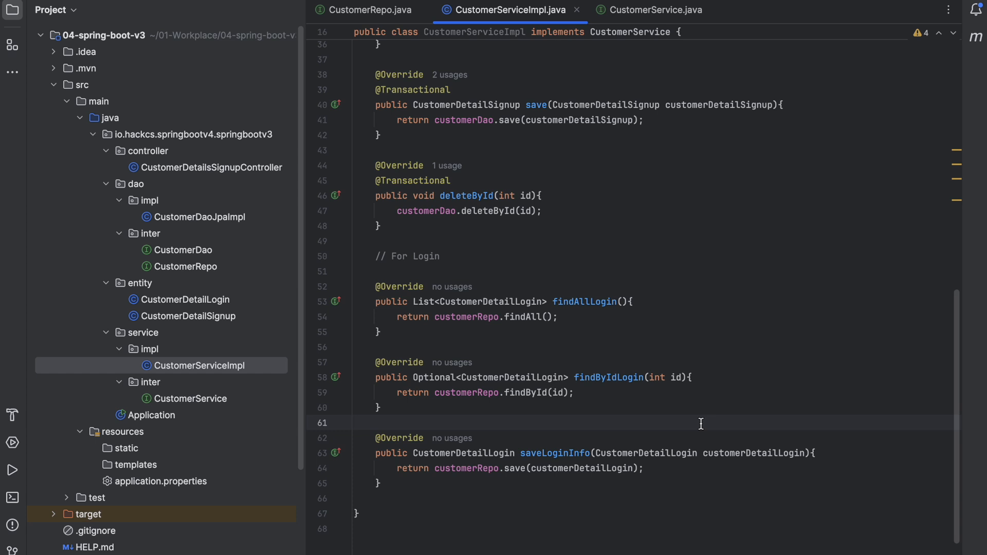
left_click(354, 423)
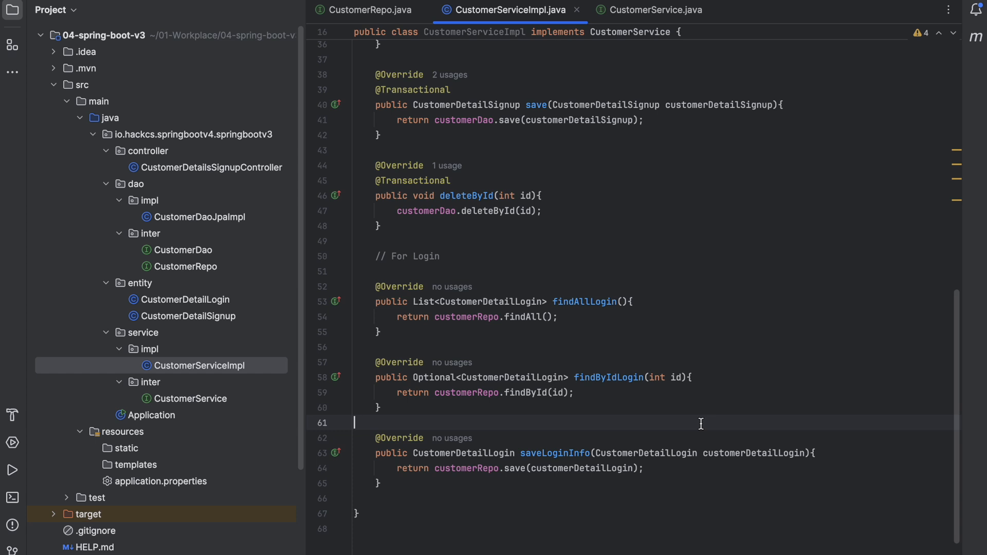
left_click(654, 9)
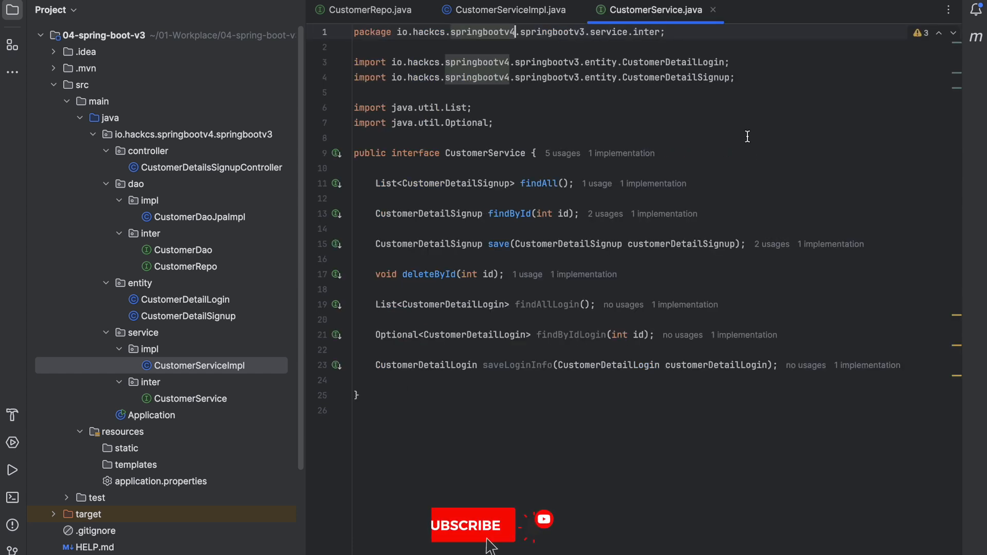
left_click(505, 10)
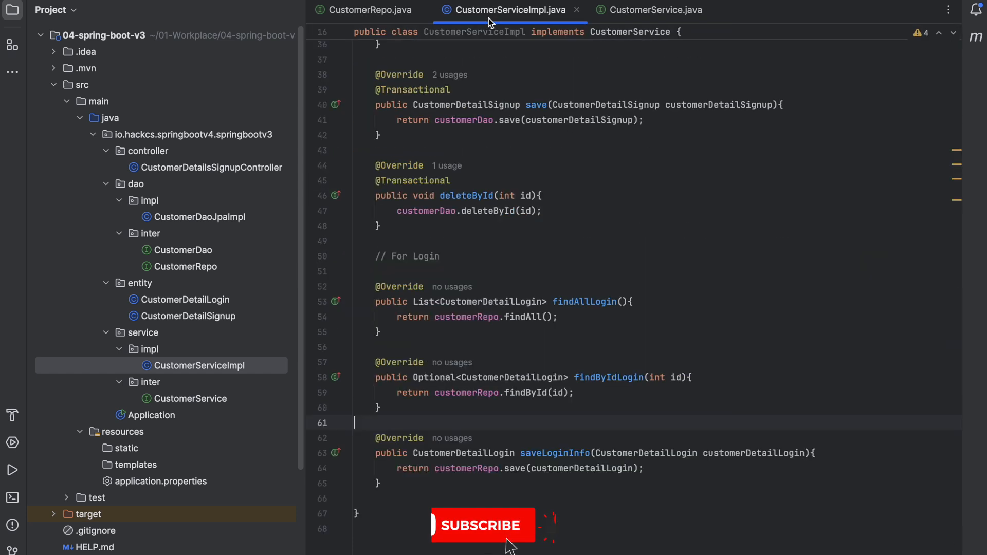
left_click(441, 256)
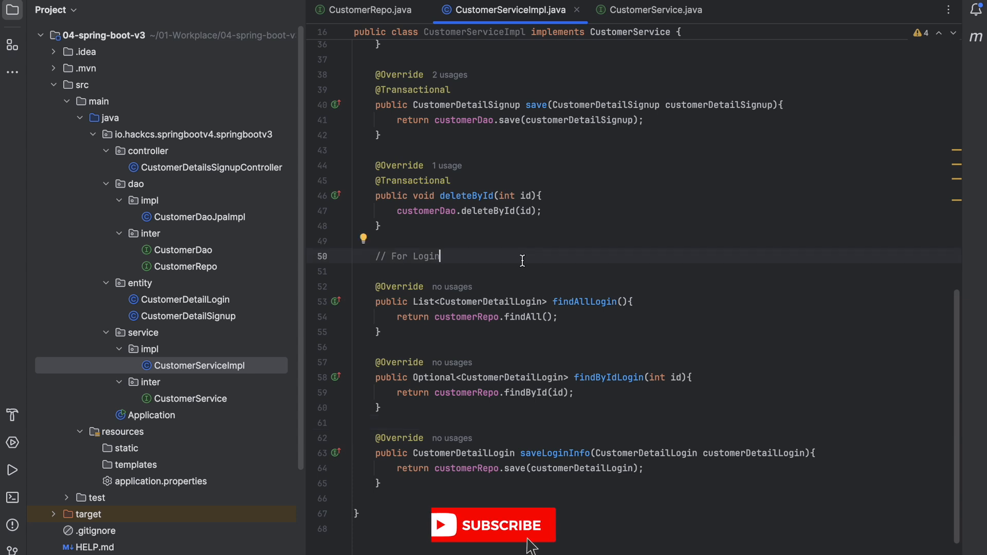